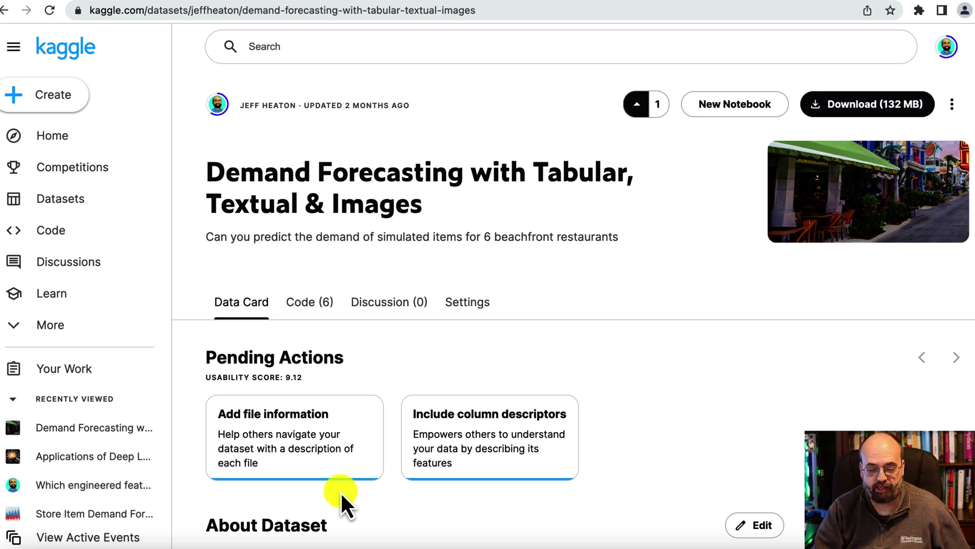
mouse_move(352, 501)
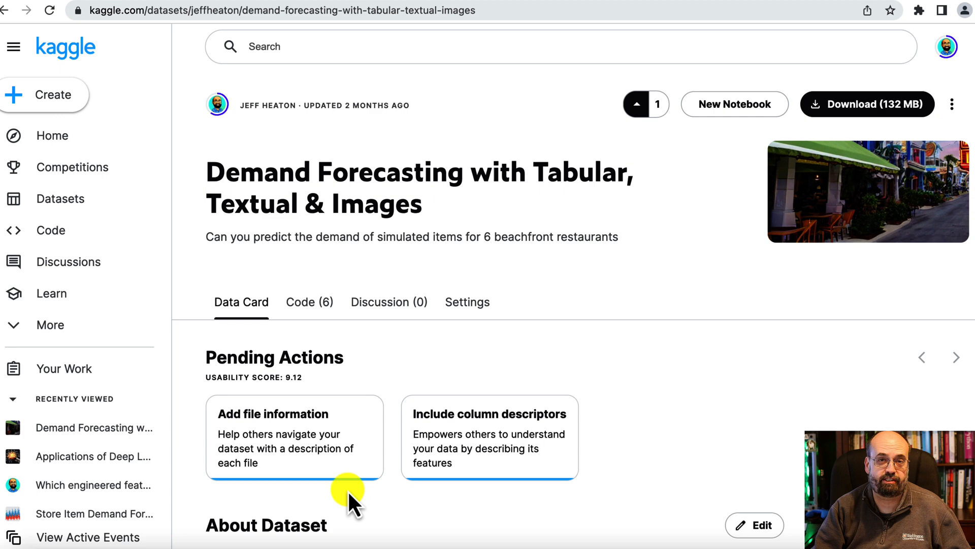
mouse_move(428, 390)
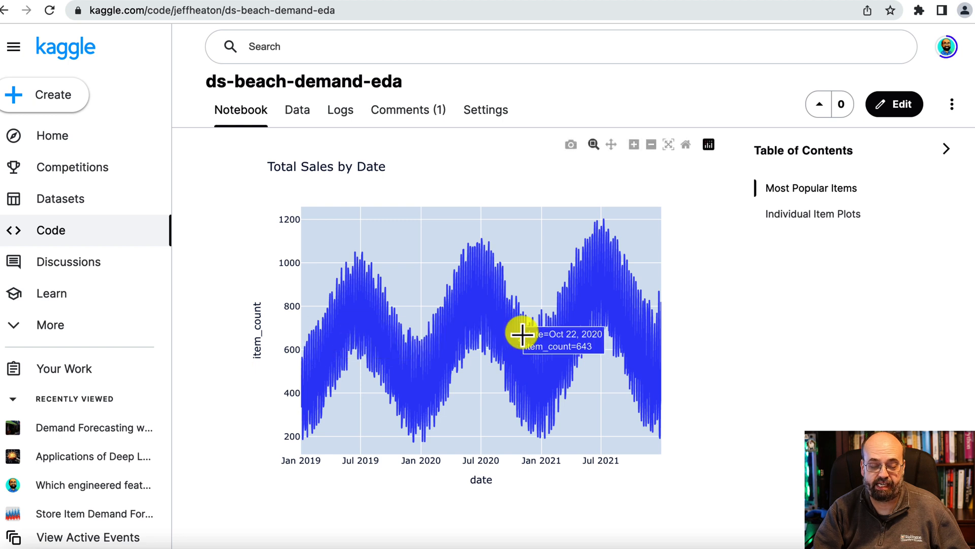
mouse_move(692, 294)
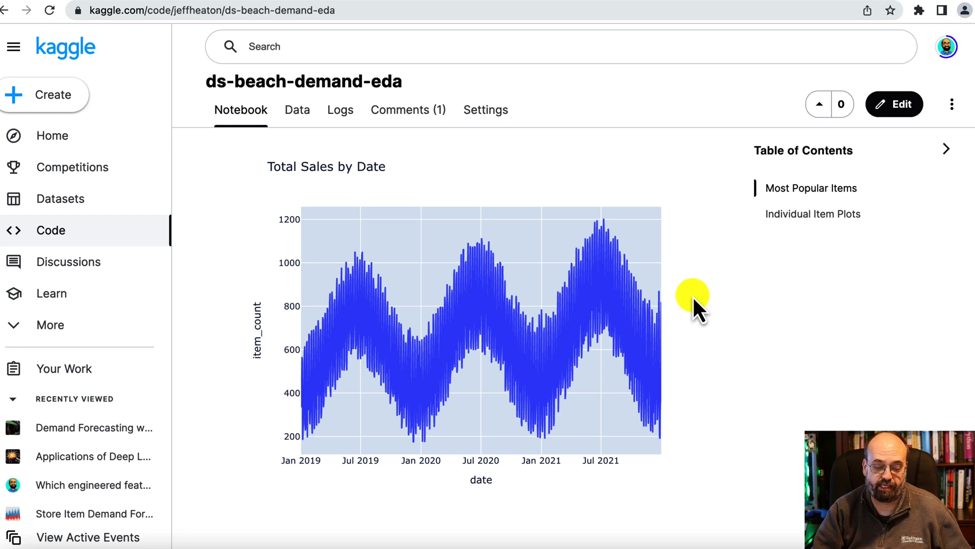
mouse_move(636, 276)
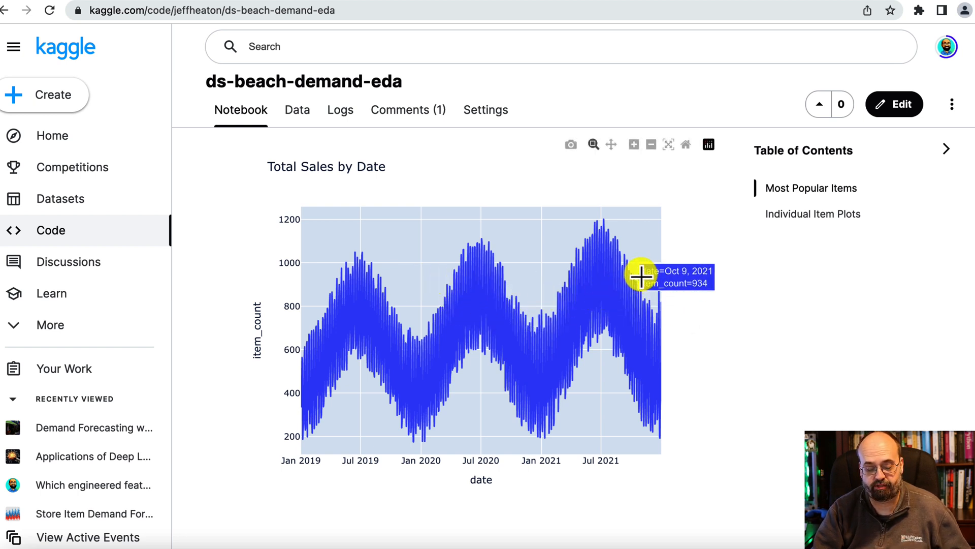
mouse_move(321, 360)
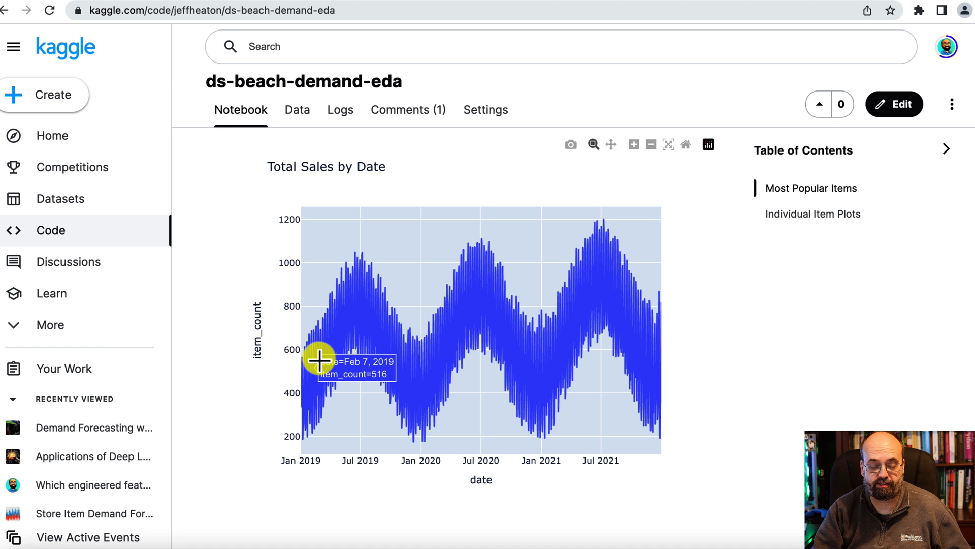
mouse_move(611, 254)
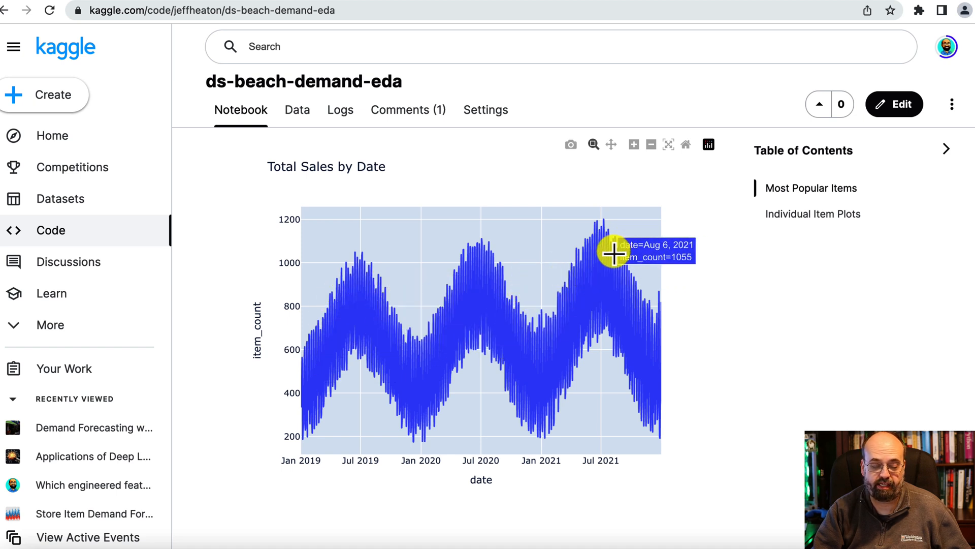
mouse_move(323, 329)
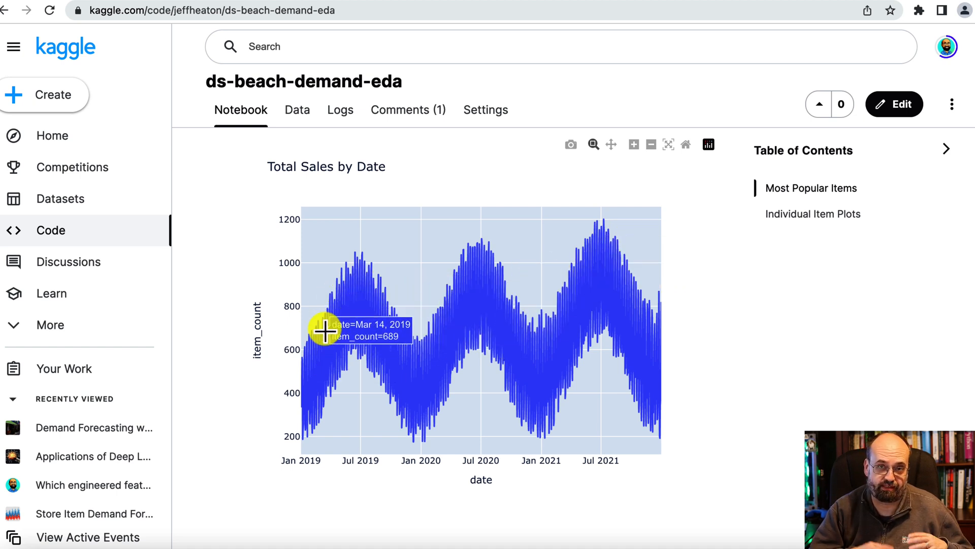
mouse_move(375, 365)
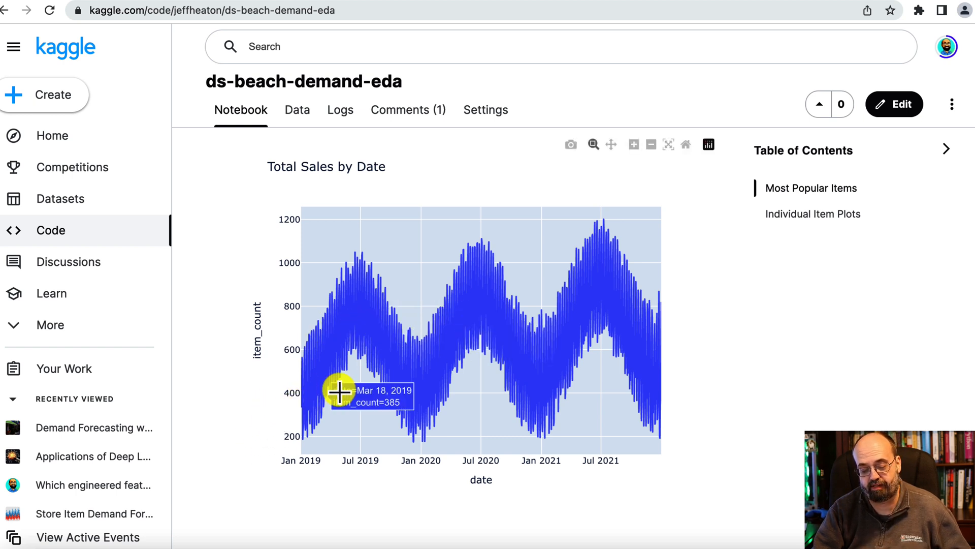
mouse_move(565, 254)
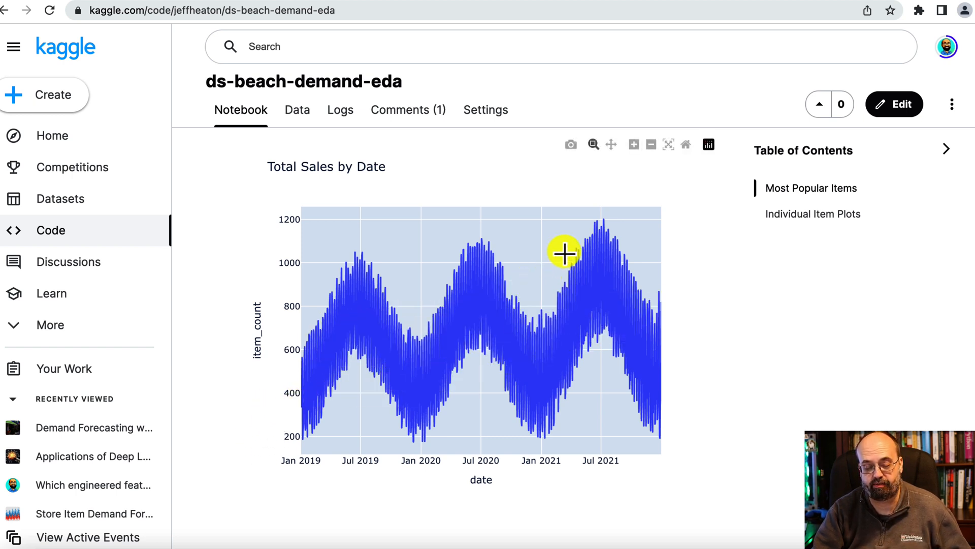
mouse_move(630, 235)
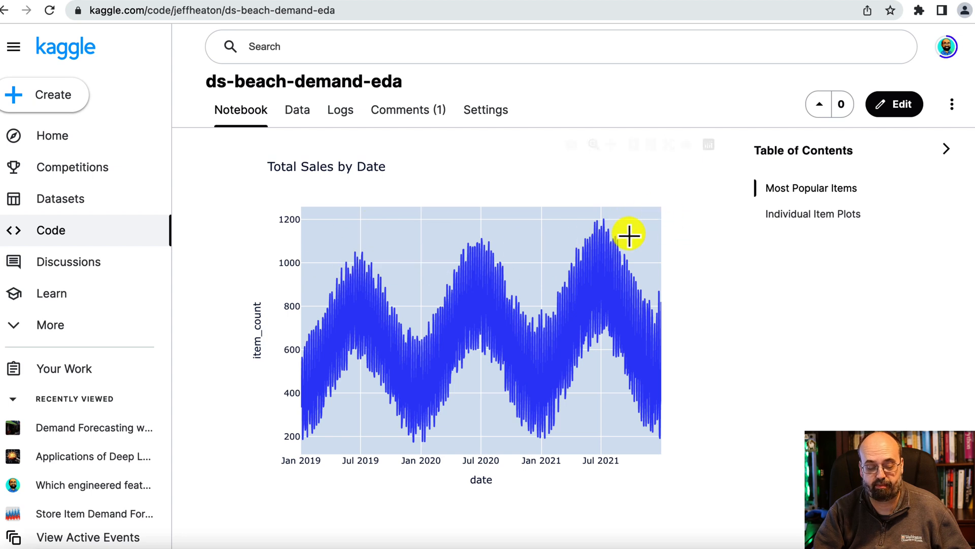
Scroll the EDA notebook from the Total Sales by Date plot to the popular items table and weekly sales chart
scroll("down", 3)
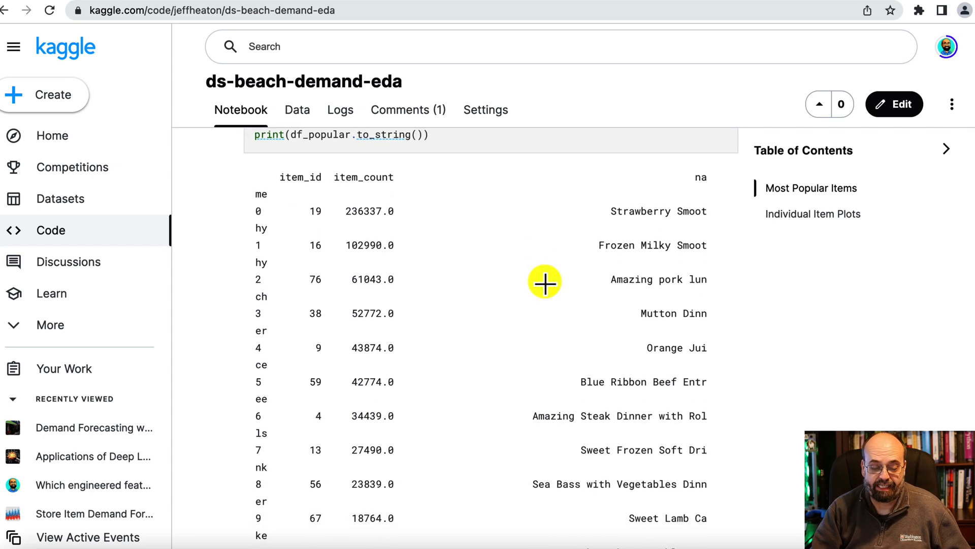
scroll("down", 3)
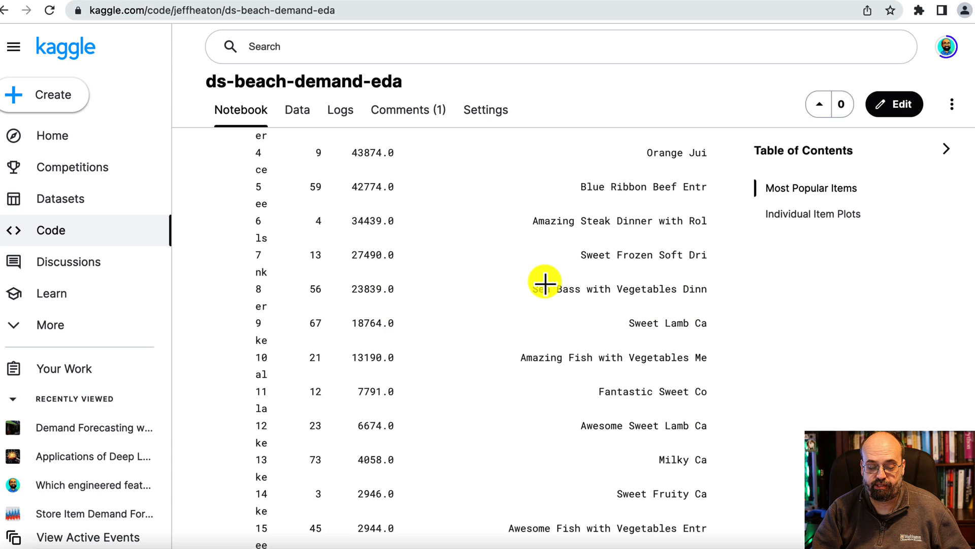
scroll("down", 3)
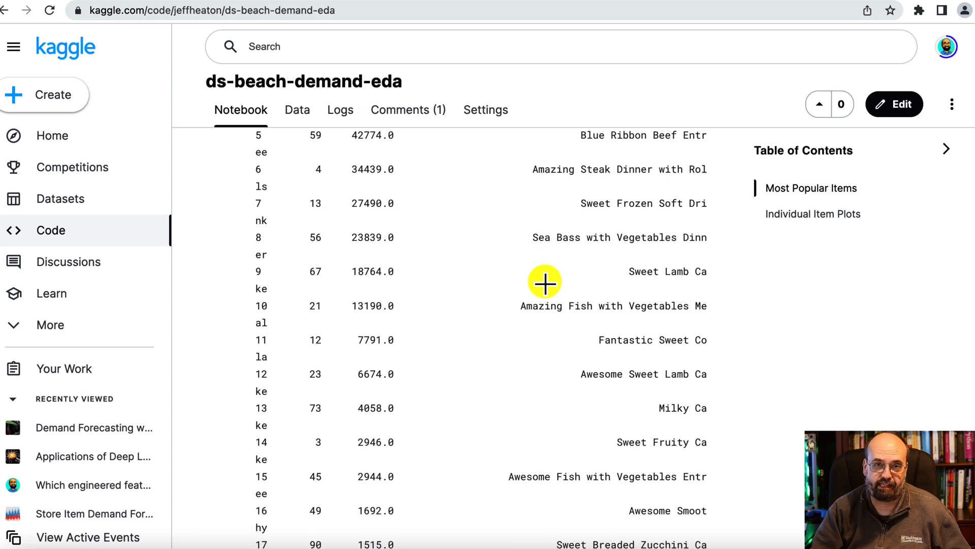
scroll("down", 3)
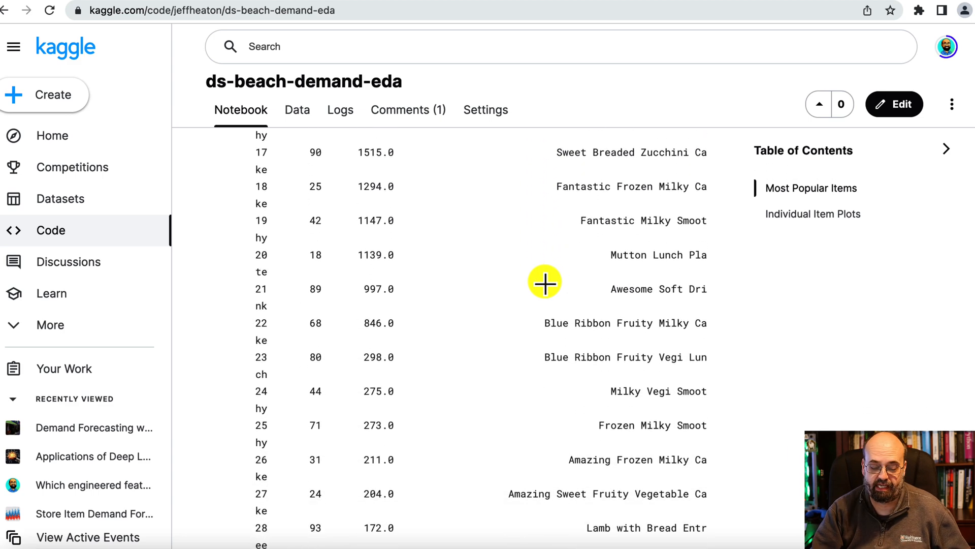
scroll("down", 3)
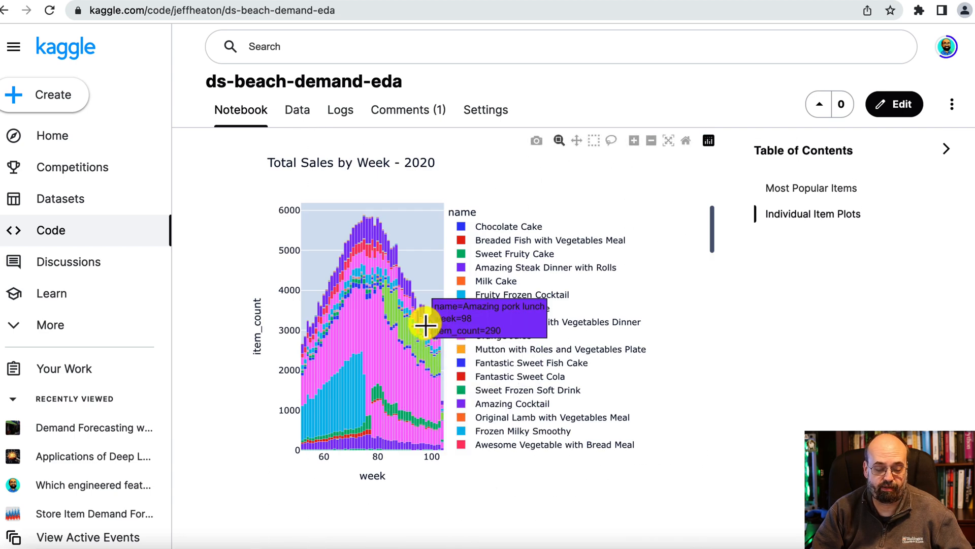
mouse_move(353, 379)
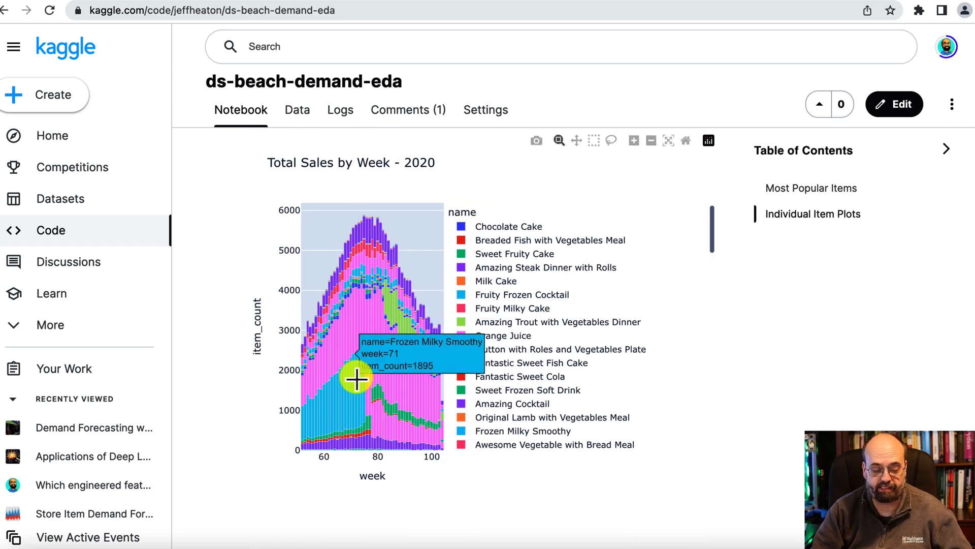
mouse_move(364, 381)
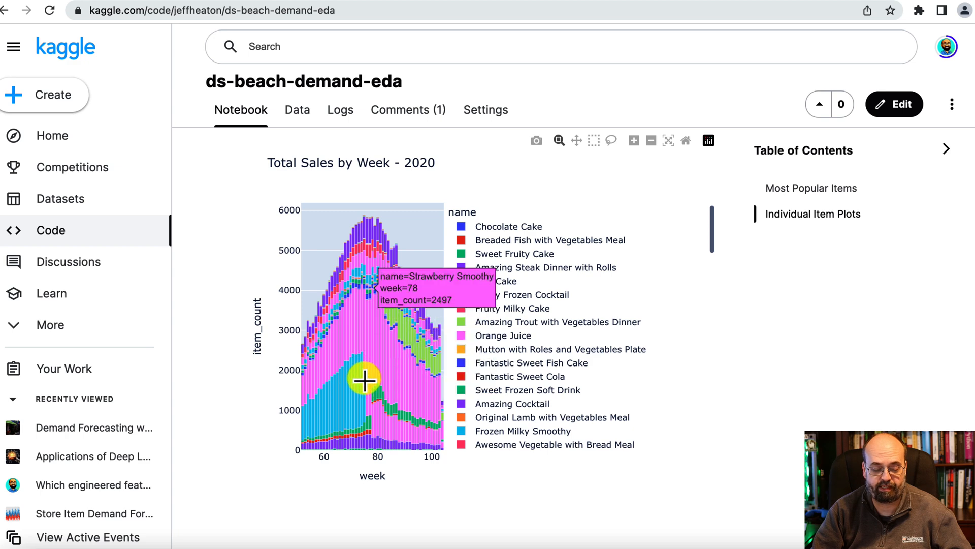
mouse_move(365, 371)
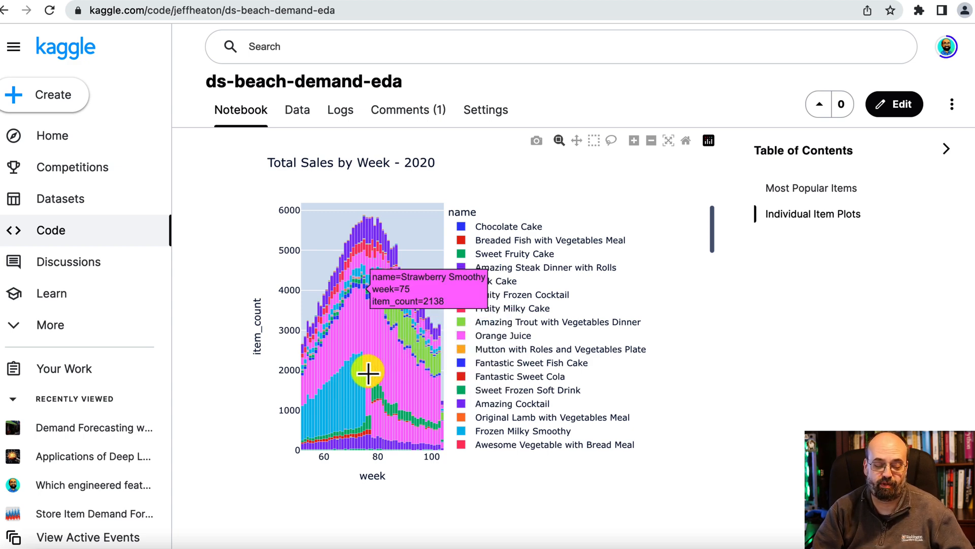
mouse_move(370, 378)
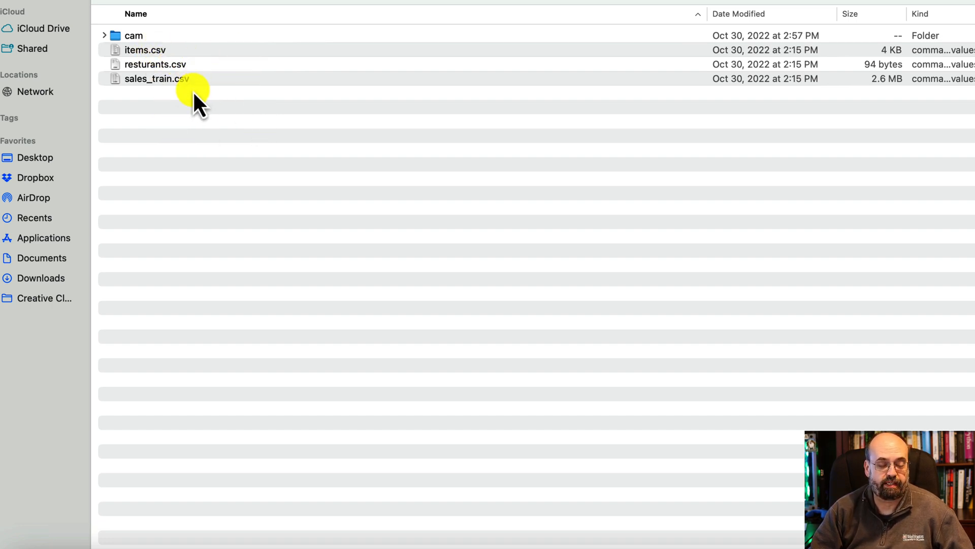
Open sales_train.csv from the dataset folder into Excel
left_click(163, 79)
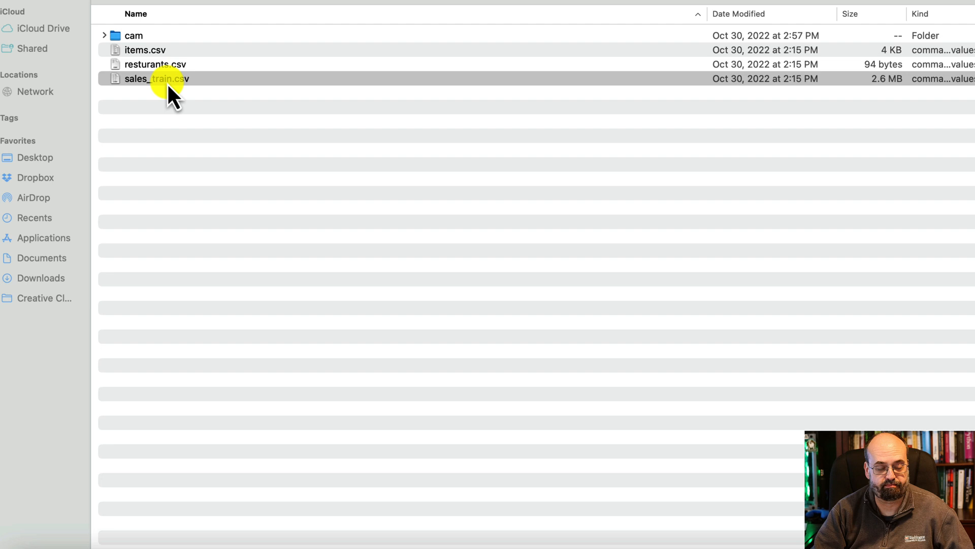
double_click(156, 80)
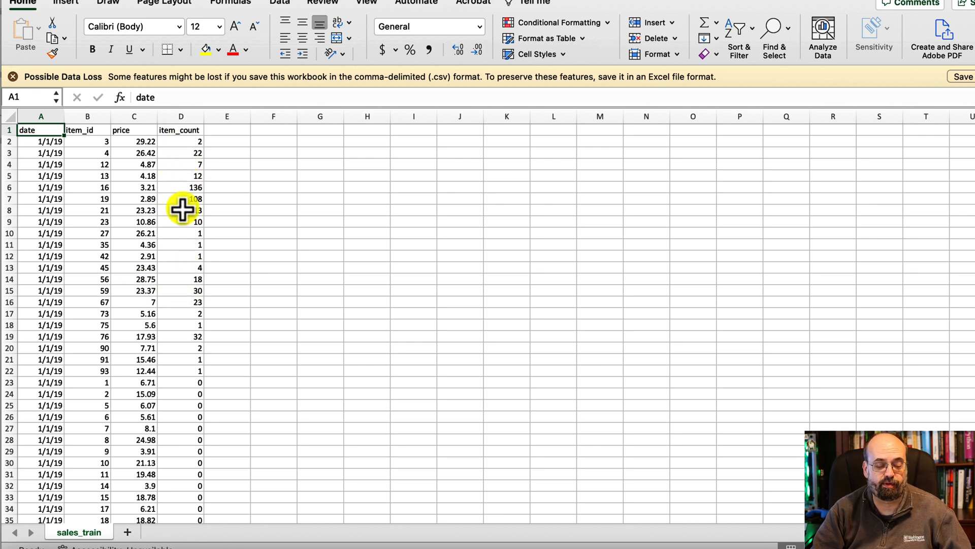
mouse_move(181, 216)
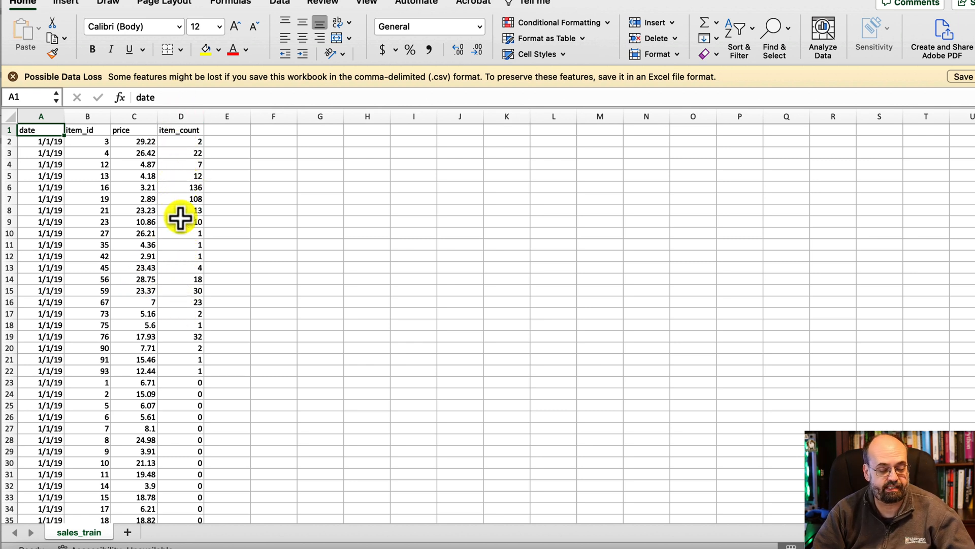
Inspect the sales_train sheet, then switch to items.csv with id, store_id, name, kcal and cost columns
left_click(242, 382)
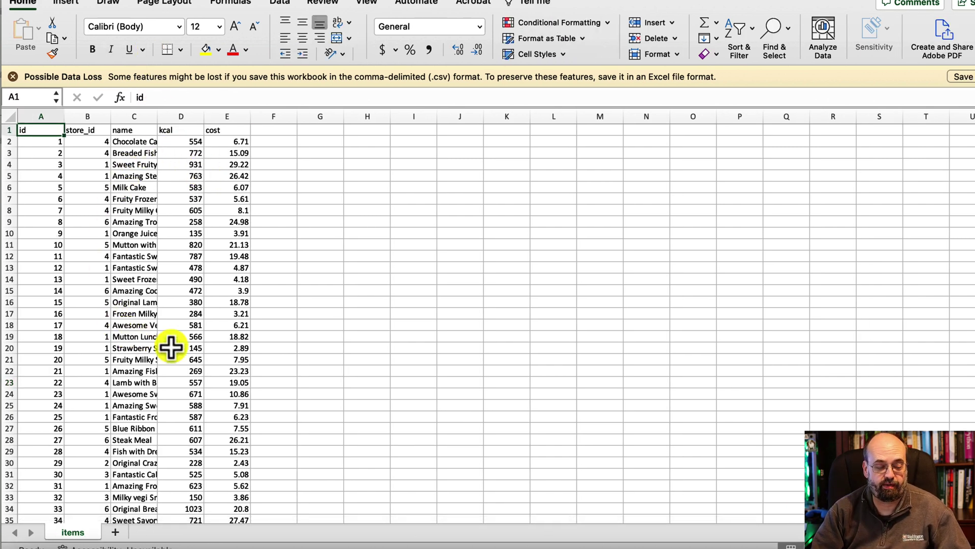
mouse_move(116, 204)
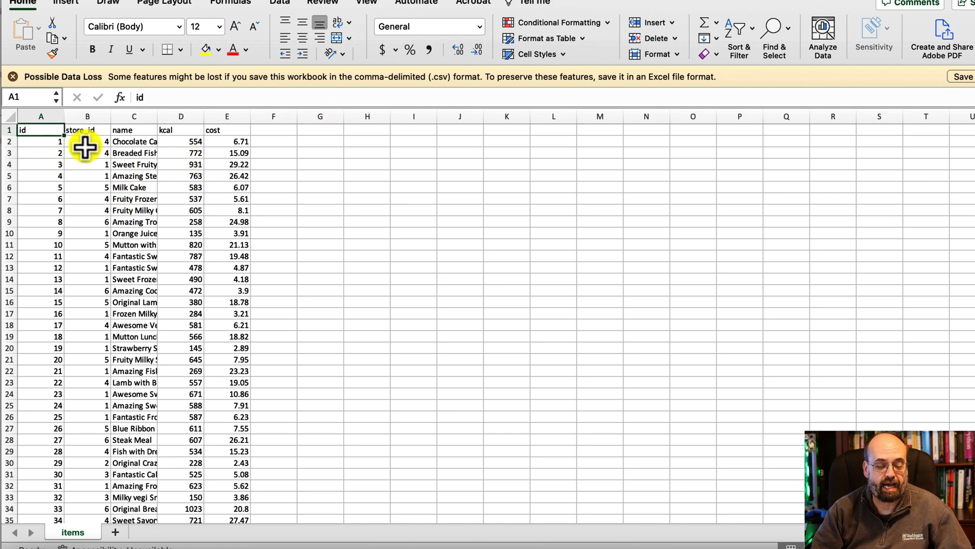
mouse_move(97, 332)
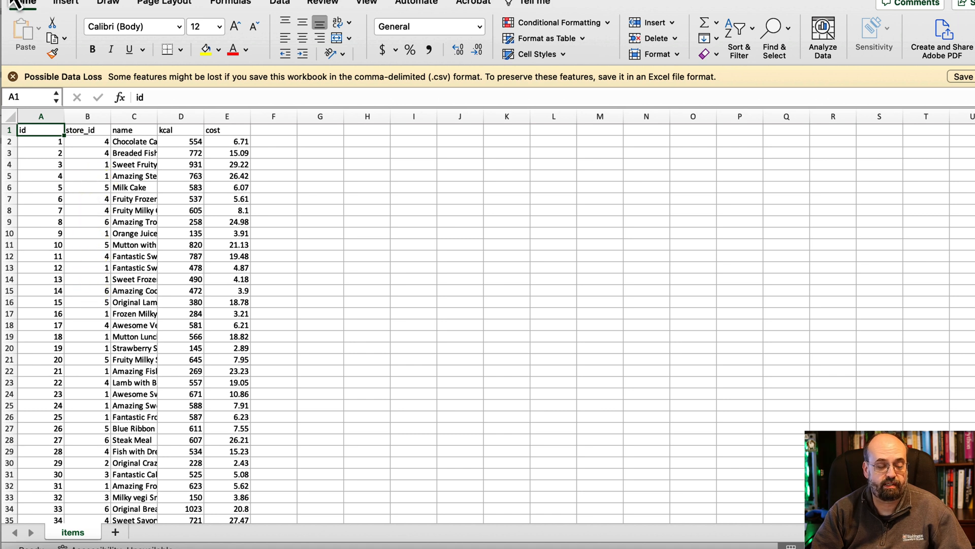
left_click(76, 531)
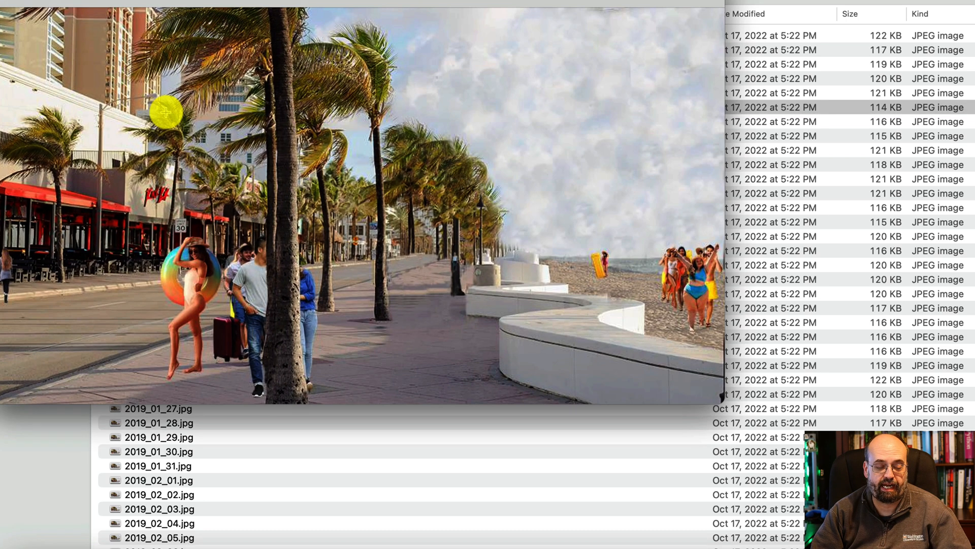
mouse_move(447, 189)
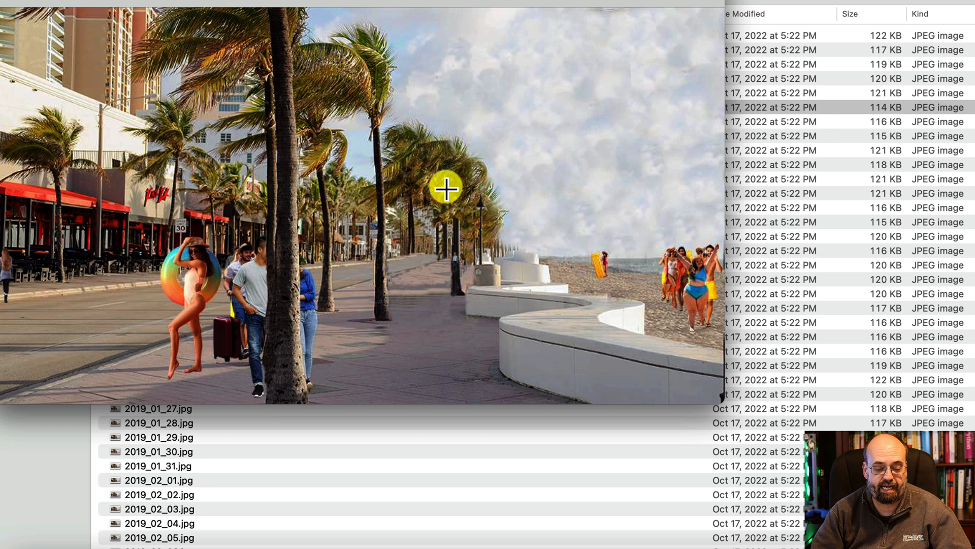
mouse_move(303, 296)
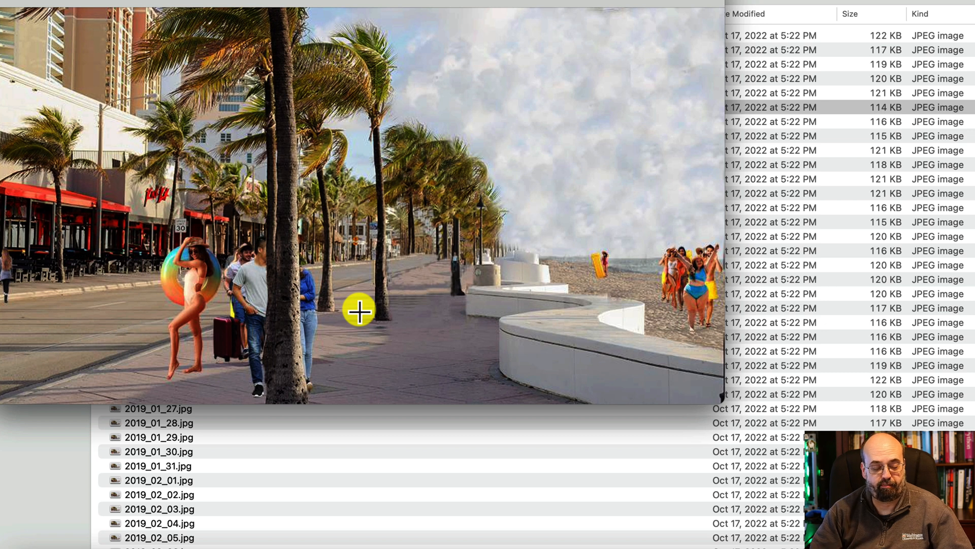
mouse_move(206, 298)
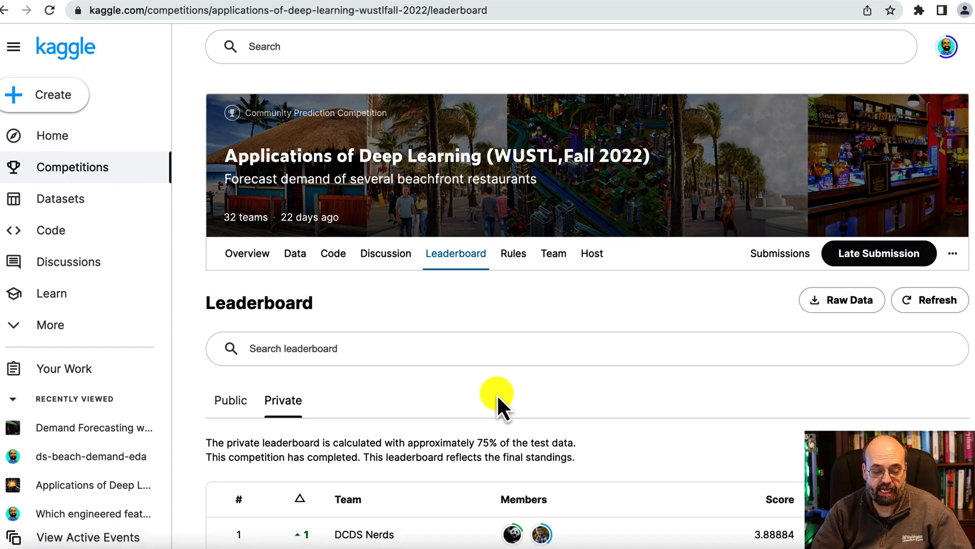
Scroll the private leaderboard past the top teams to around rank eleven, DCDS Nerds first
scroll("down", 3)
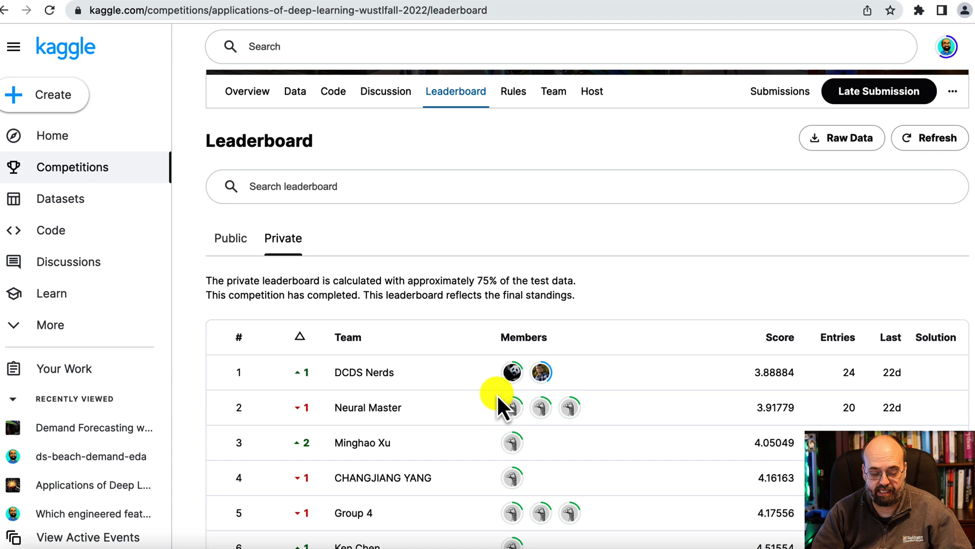
scroll("down", 3)
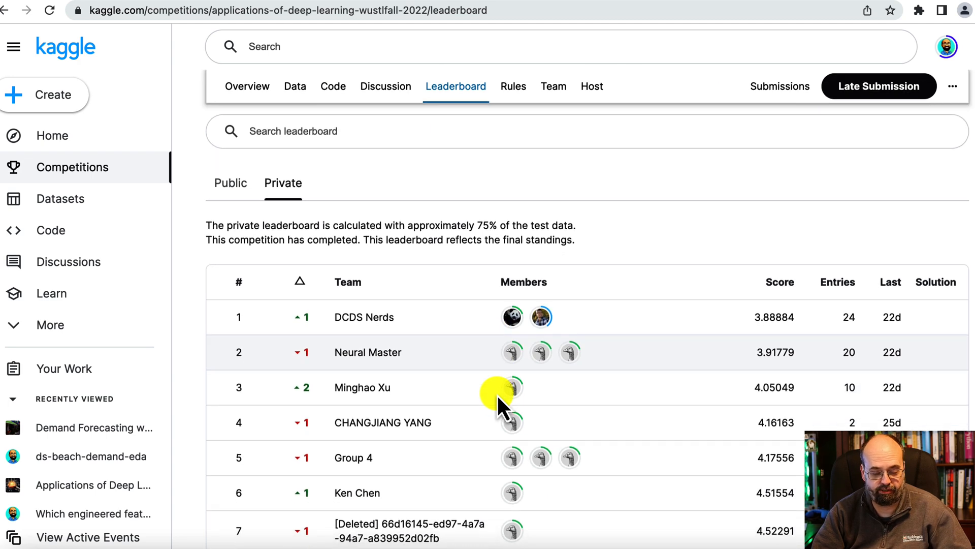
scroll("down", 3)
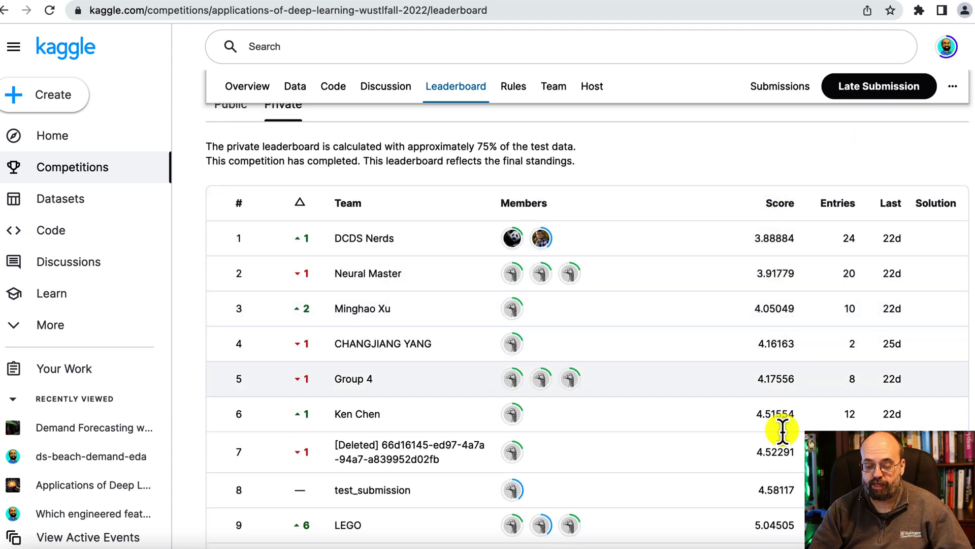
scroll("down", 3)
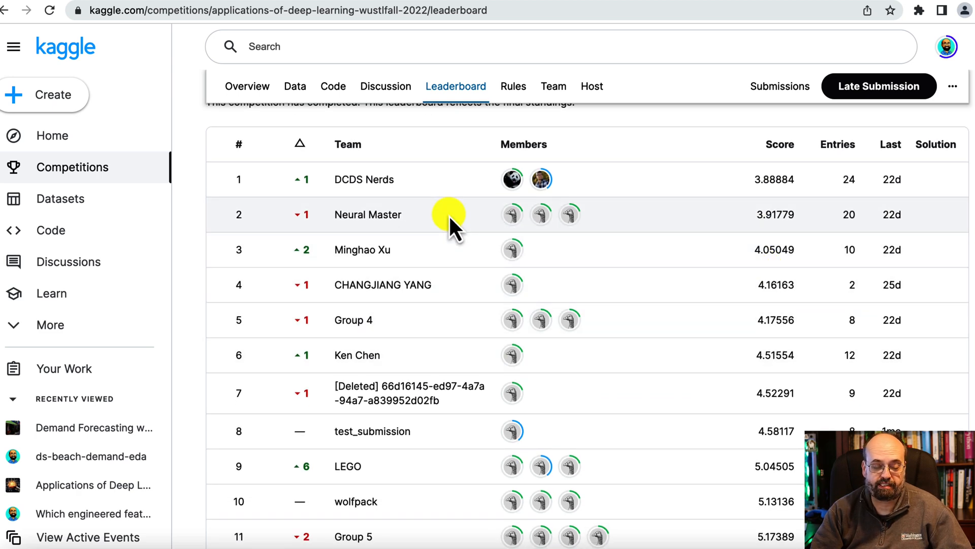
mouse_move(364, 203)
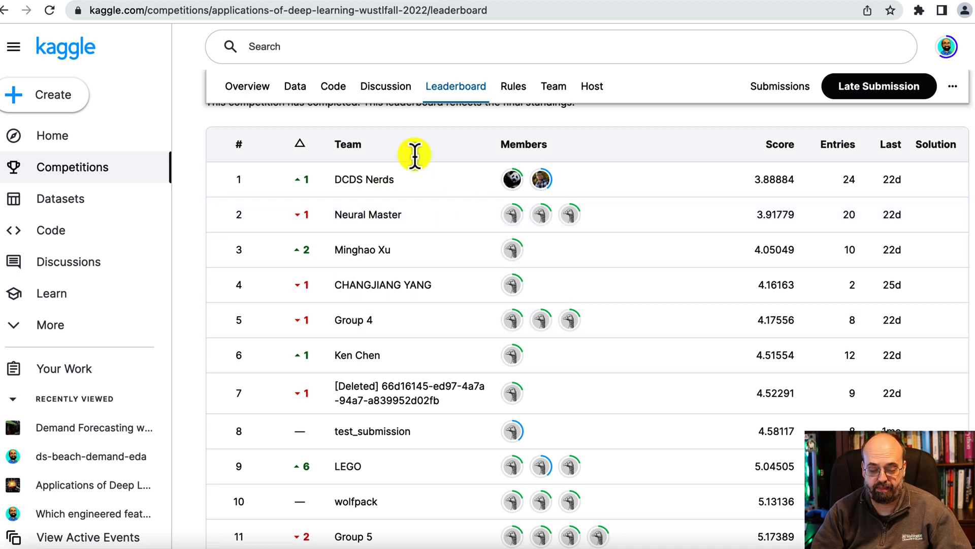
mouse_move(430, 148)
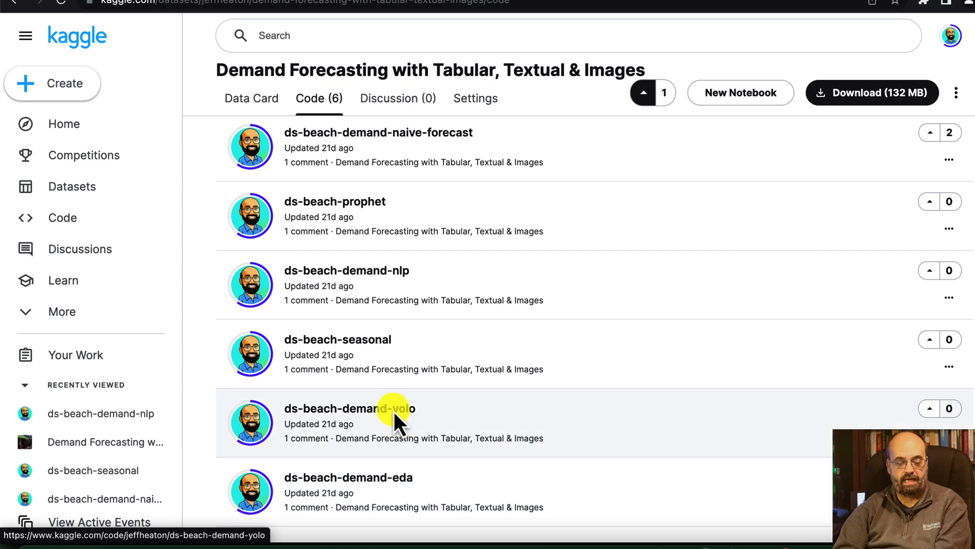
Open the ds-beach-demand-yolo notebook and review its import and Install YOLOv5 cells
left_click(349, 408)
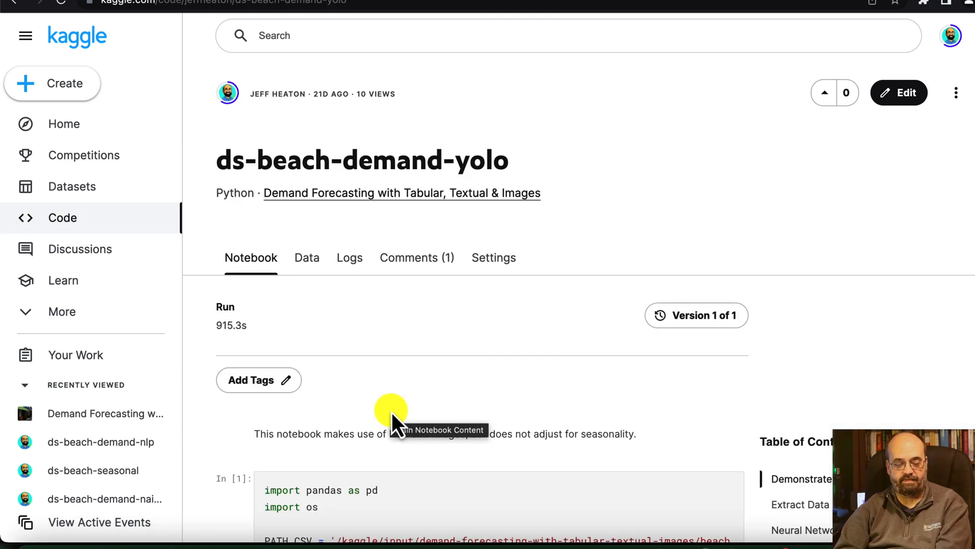
scroll("down", 3)
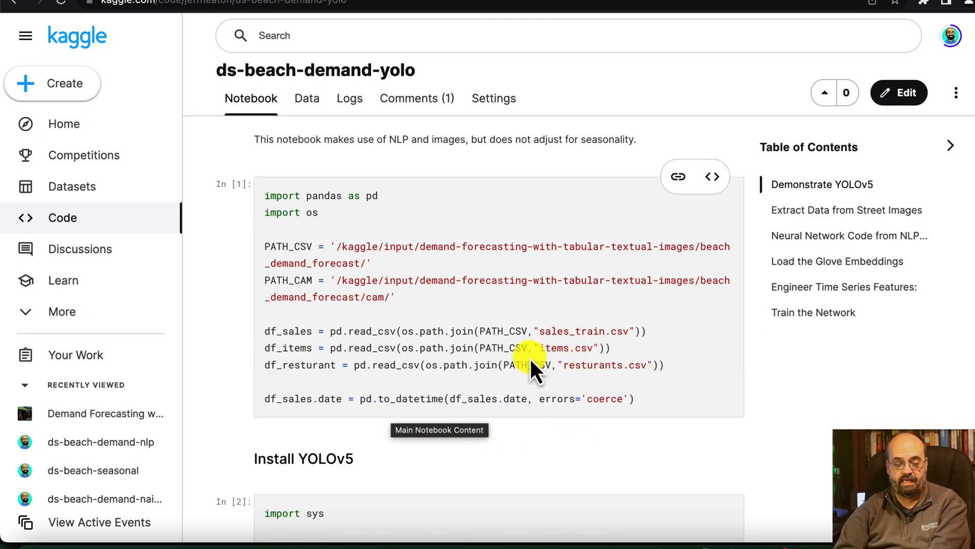
mouse_move(542, 294)
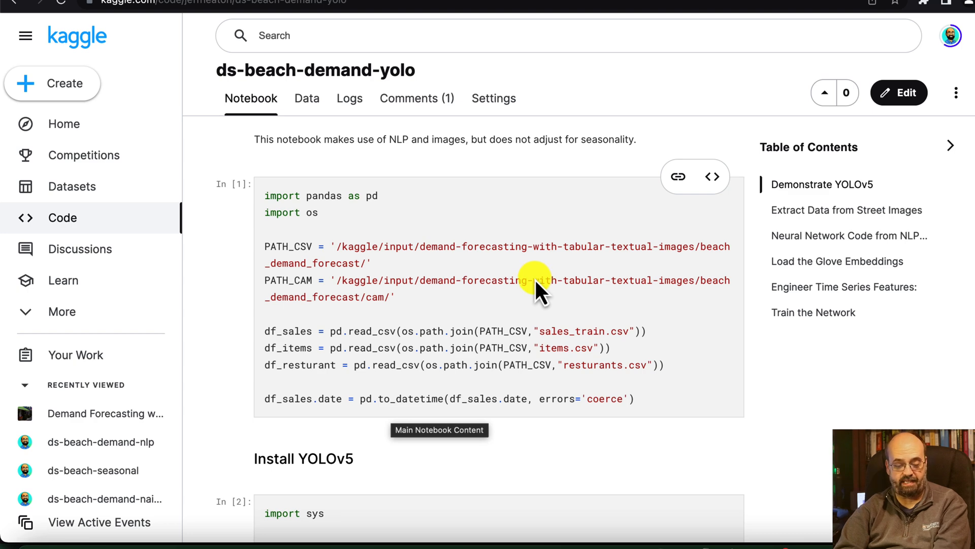
scroll("down", 3)
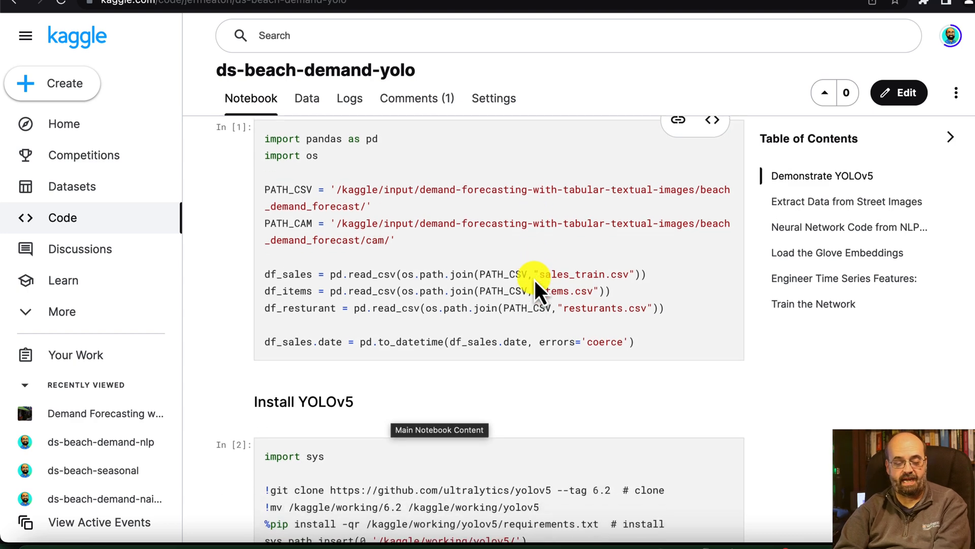
scroll("down", 3)
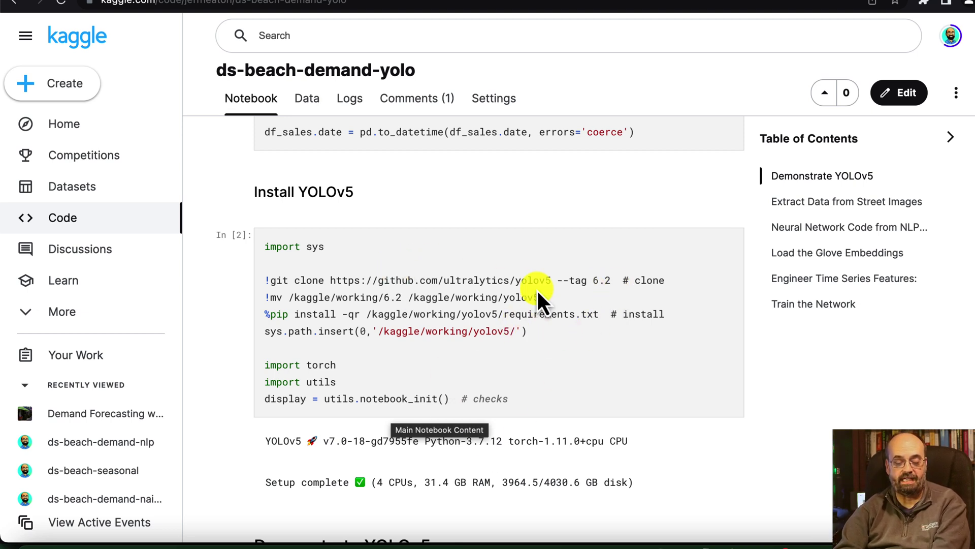
mouse_move(540, 301)
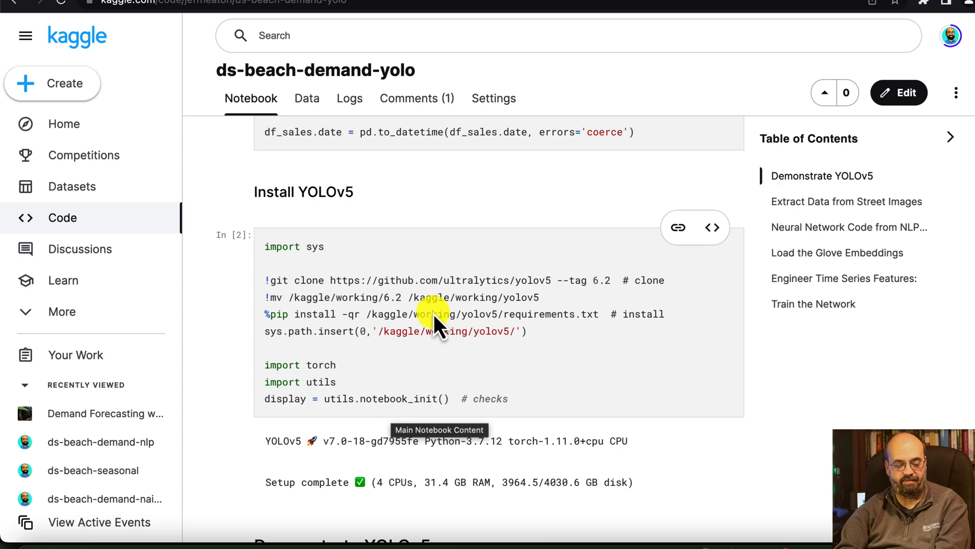
Scroll through the Demonstrate YOLOv5 cells to the detection output labeling persons and a surfboard
scroll("down", 3)
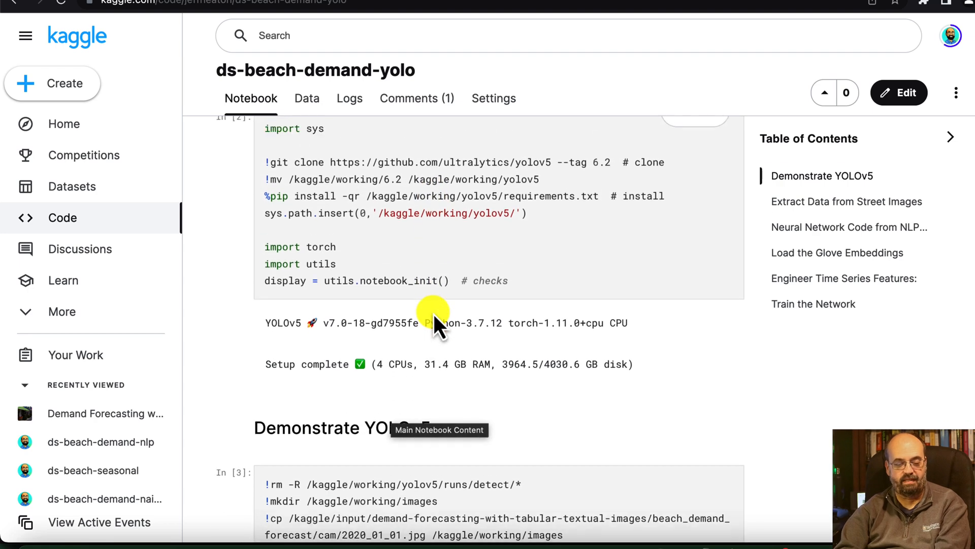
scroll("down", 3)
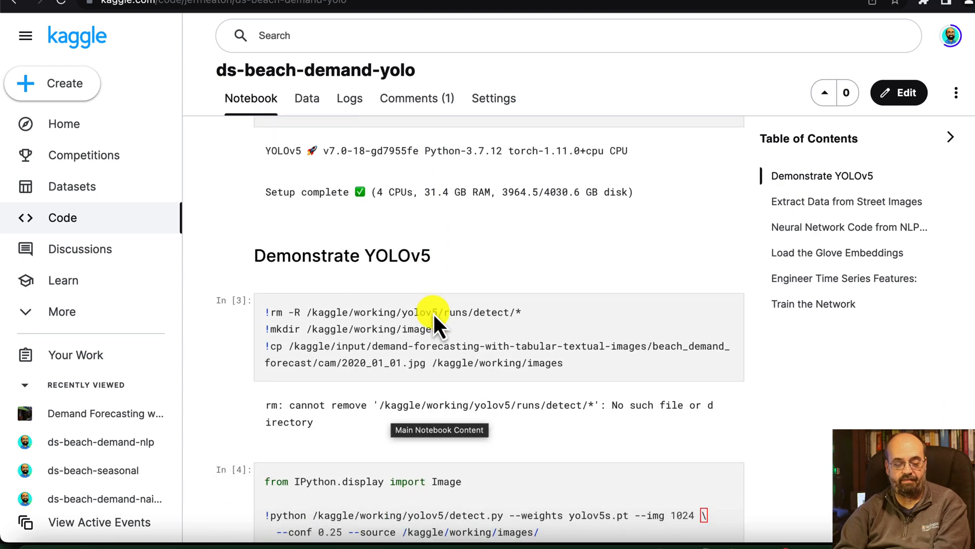
scroll("down", 3)
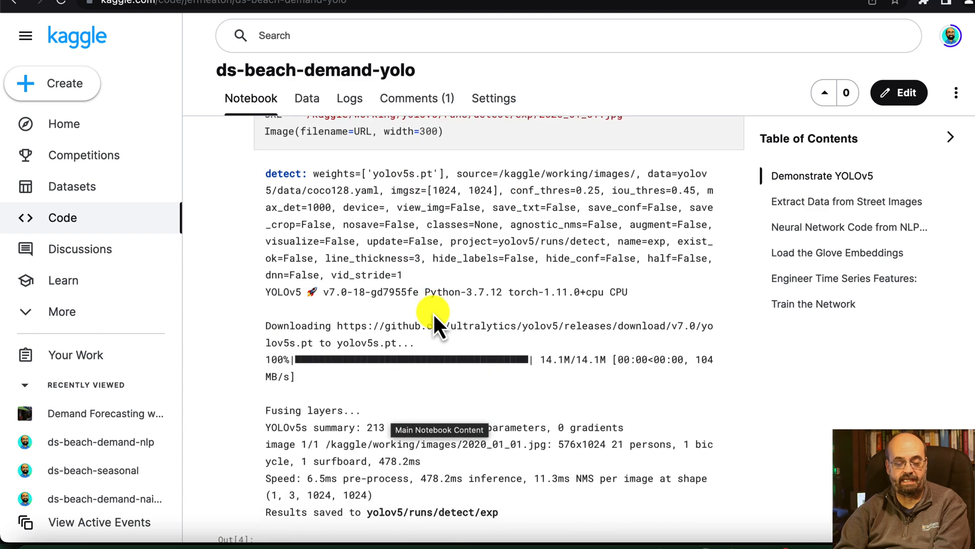
scroll("down", 3)
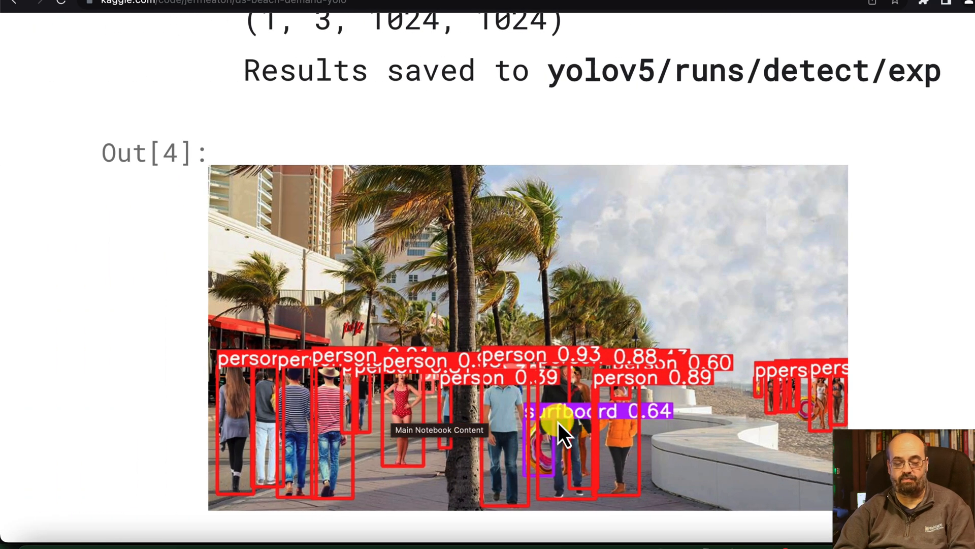
mouse_move(657, 345)
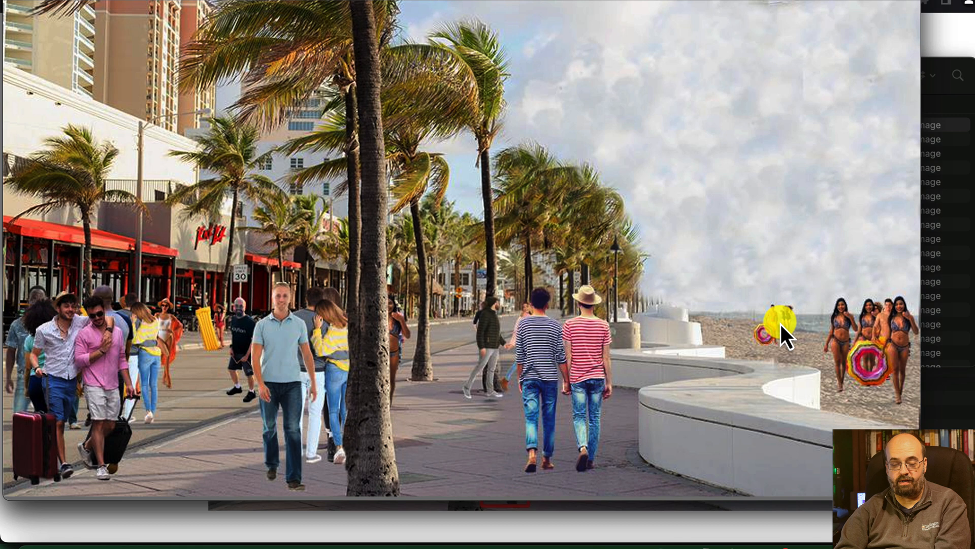
left_click_drag(780, 323, 861, 370)
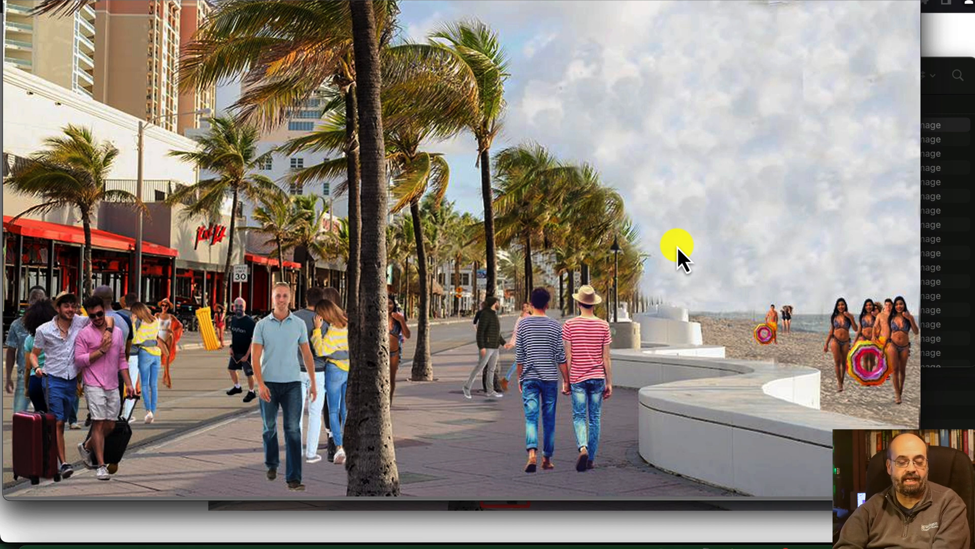
mouse_move(127, 318)
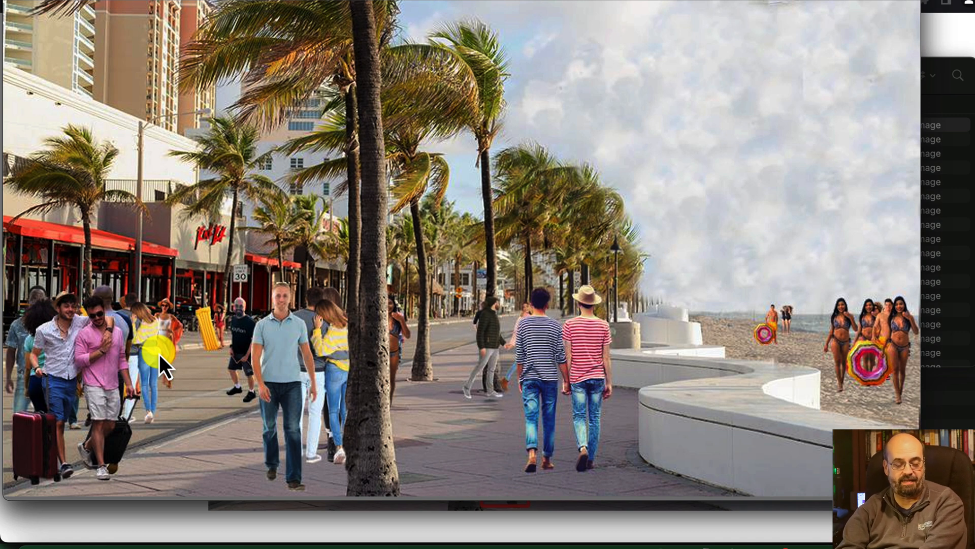
mouse_move(495, 342)
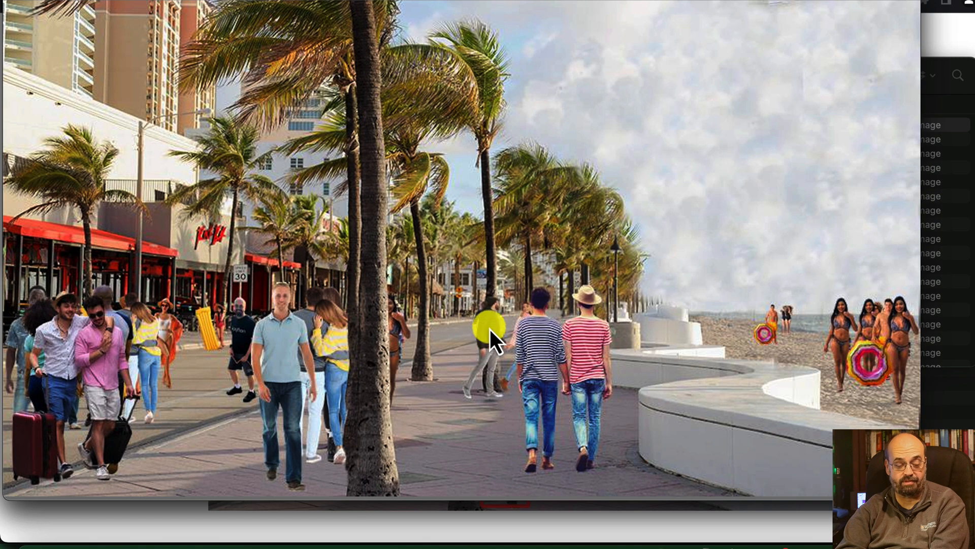
mouse_move(343, 540)
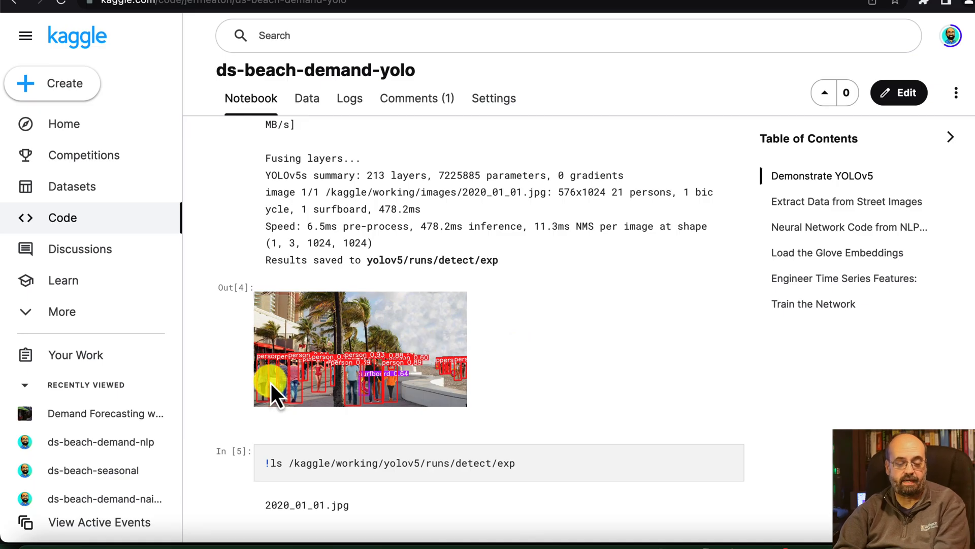
Scroll past the model download log to the Out[6] detections table of persons, surfboards and a train
scroll("down", 3)
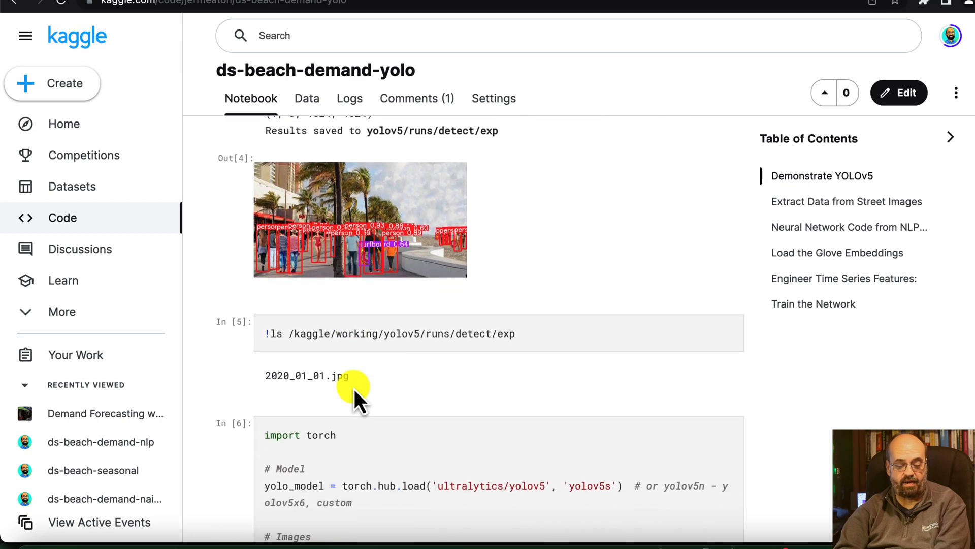
scroll("down", 3)
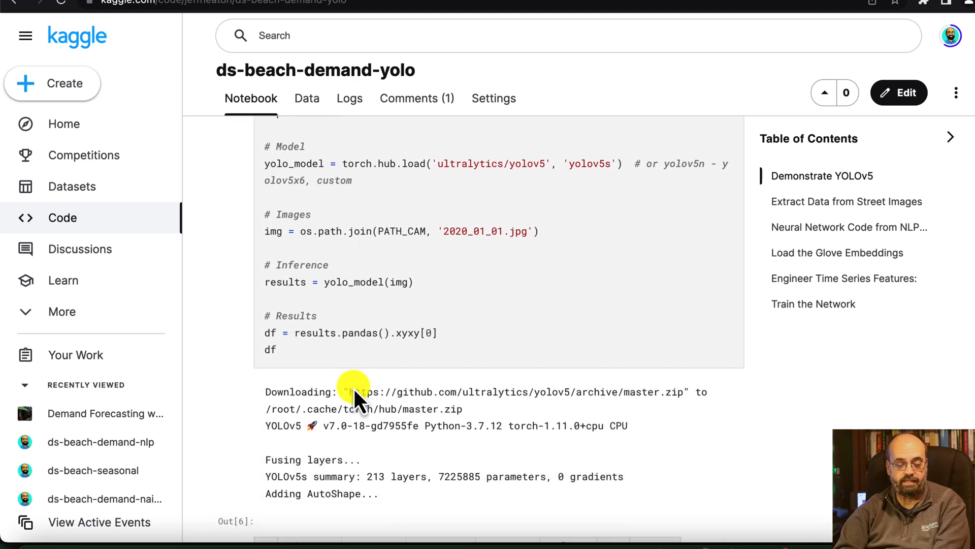
scroll("down", 3)
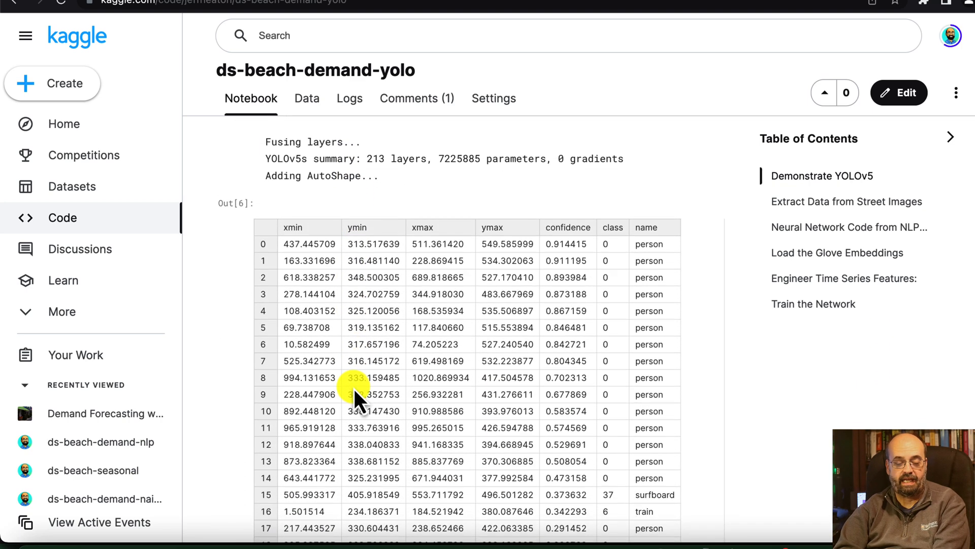
scroll("down", 3)
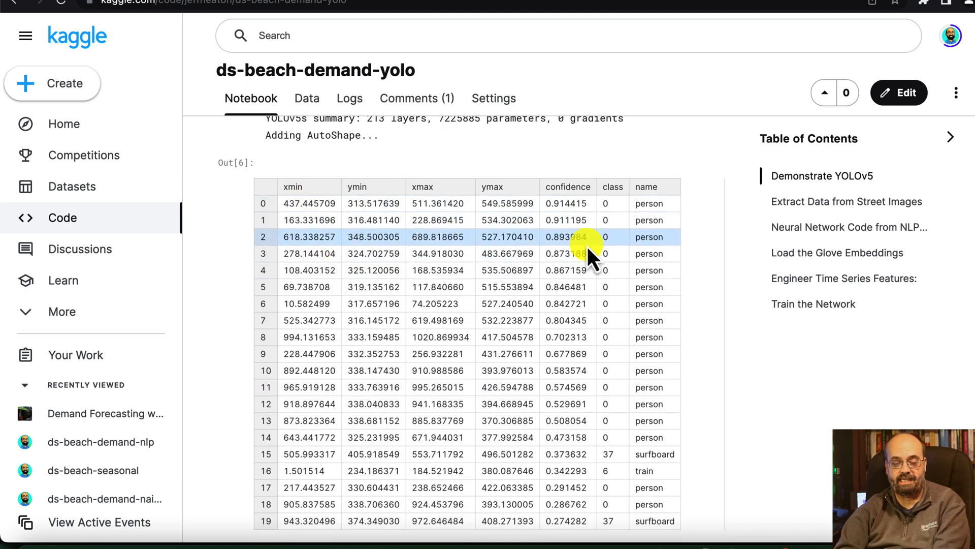
scroll("down", 3)
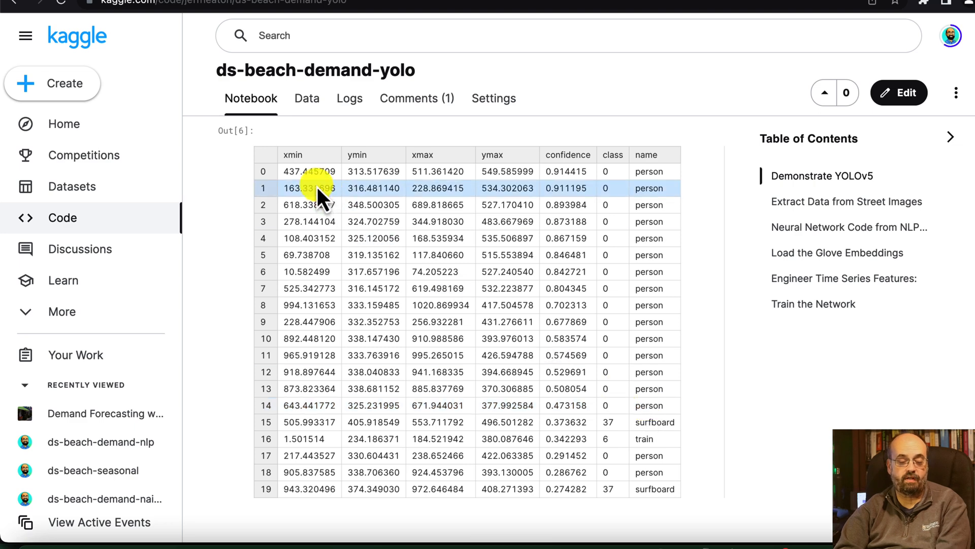
mouse_move(372, 189)
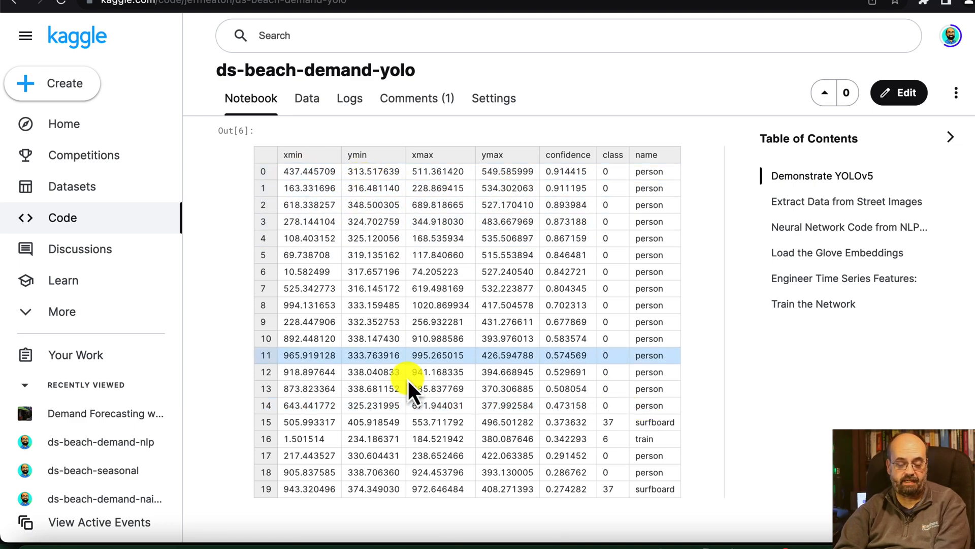
mouse_move(701, 466)
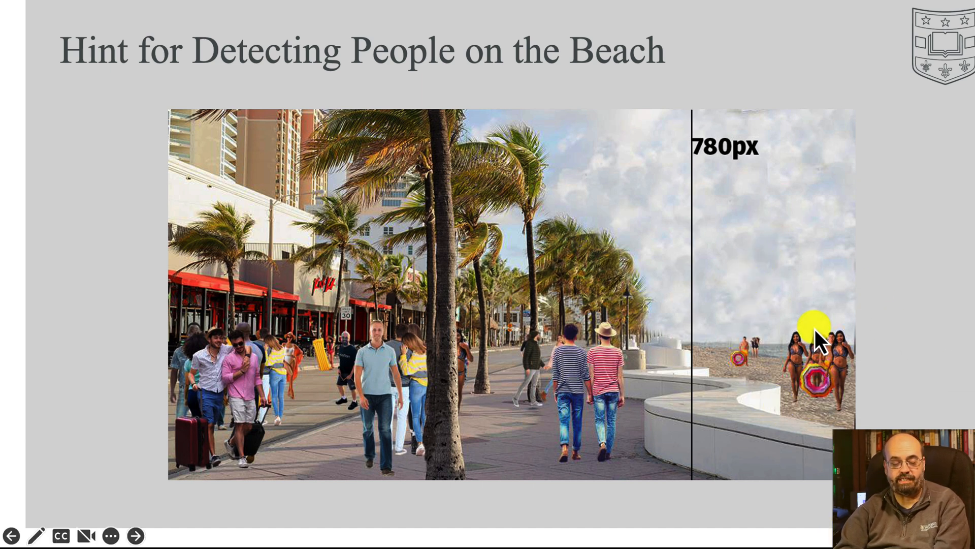
mouse_move(483, 374)
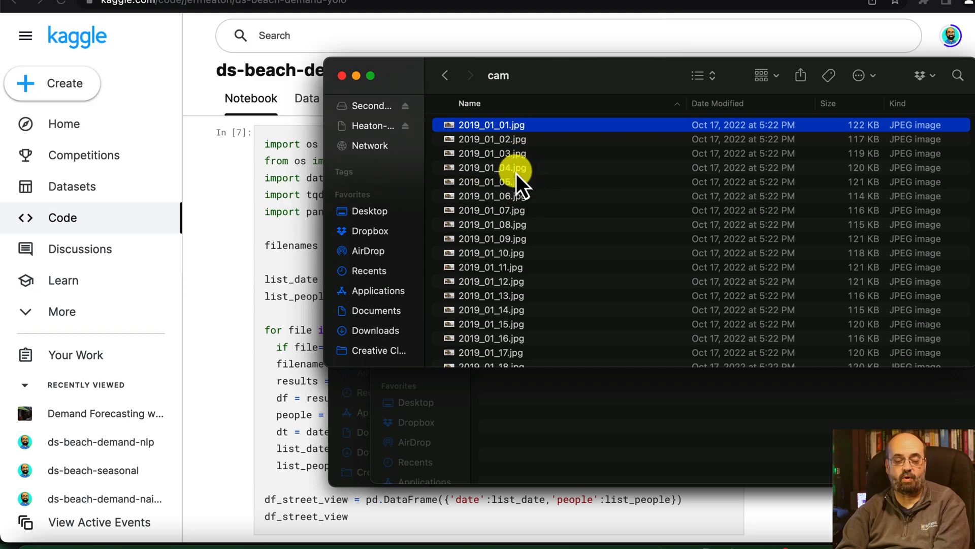
mouse_move(302, 314)
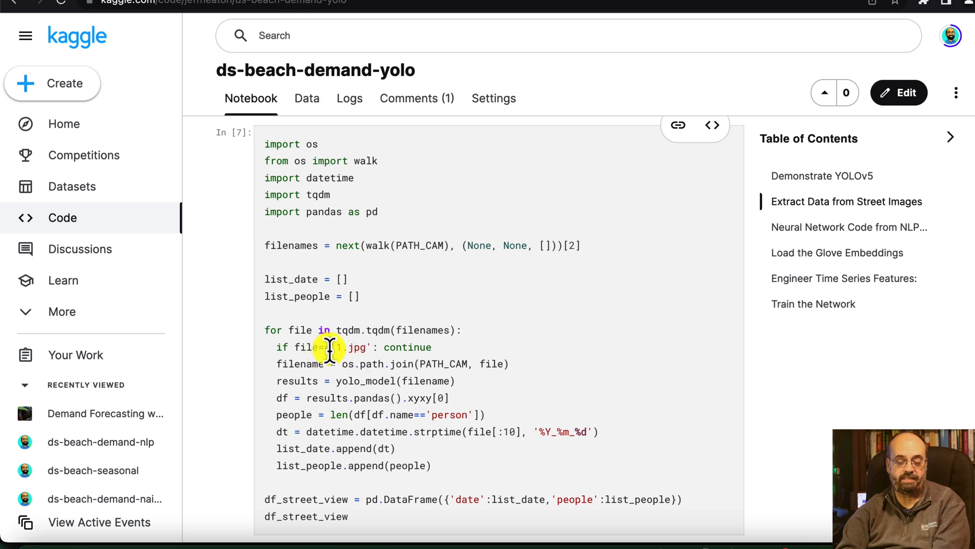
Scroll through the In[7] image-extraction cell to the 1096-row date/people table and the NLP network section
scroll("down", 3)
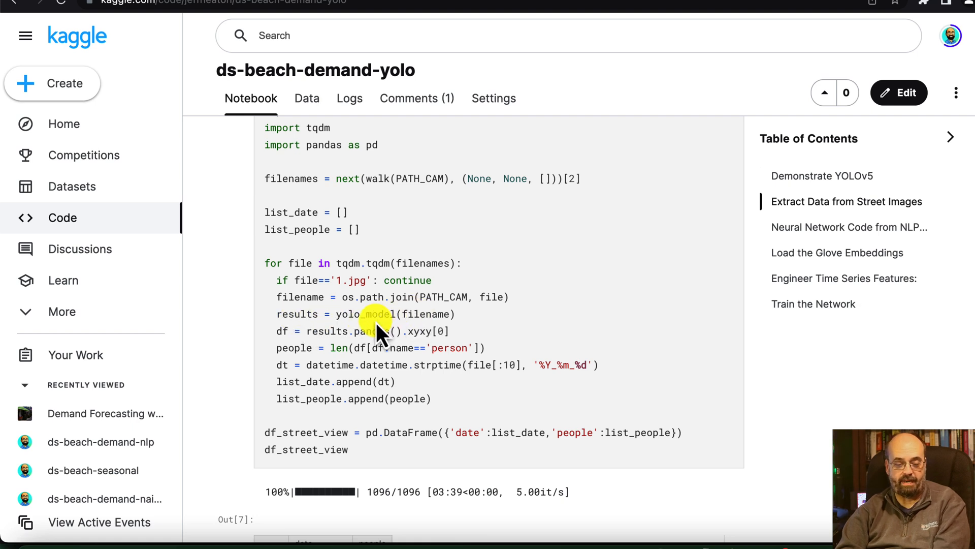
scroll("down", 3)
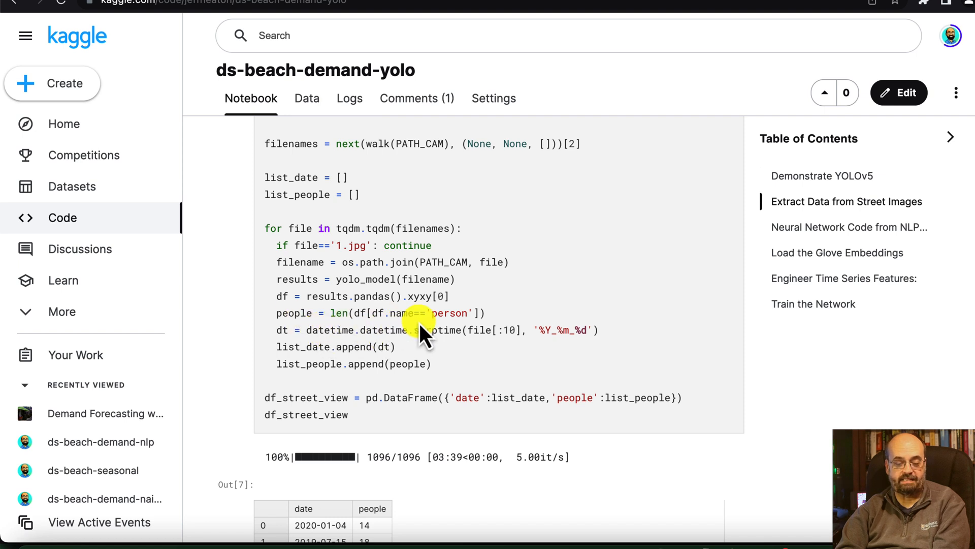
scroll("down", 3)
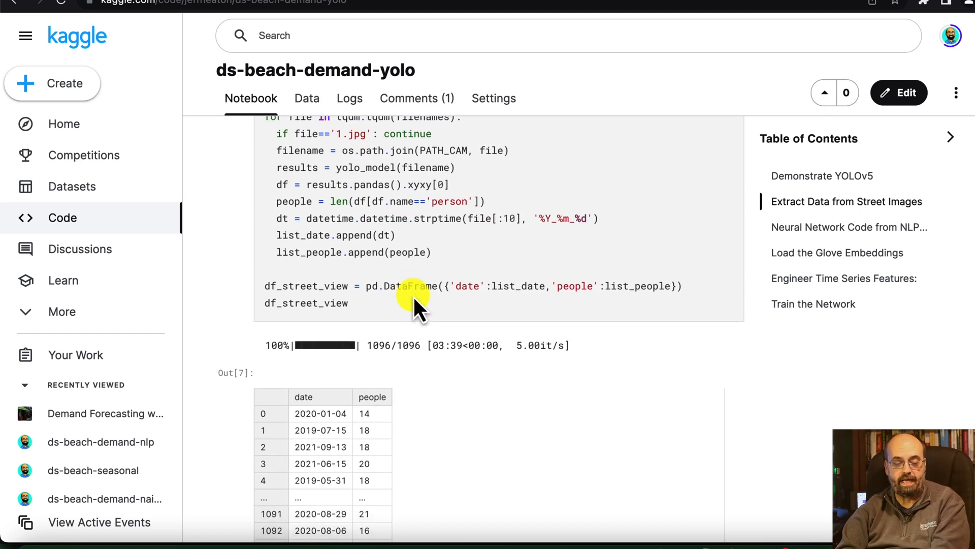
scroll("down", 3)
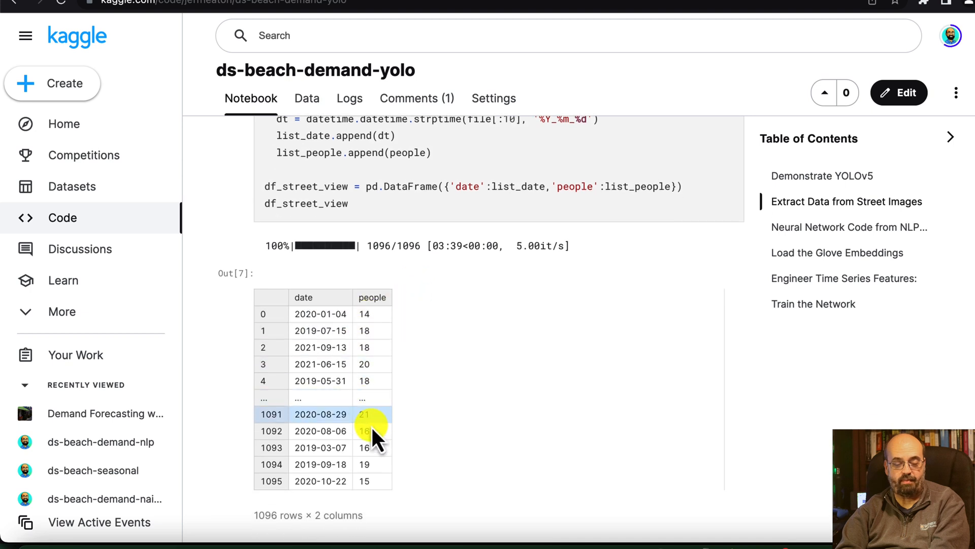
scroll("down", 3)
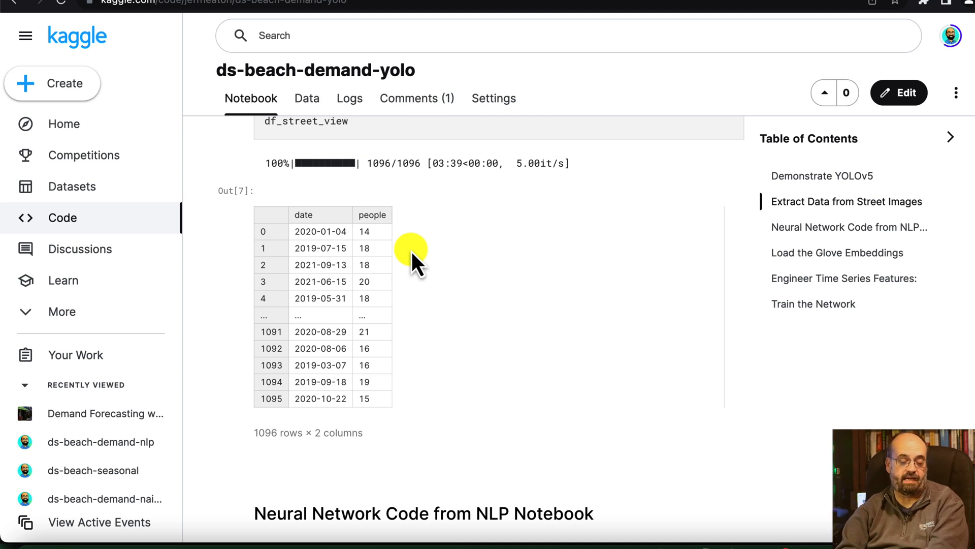
scroll("down", 3)
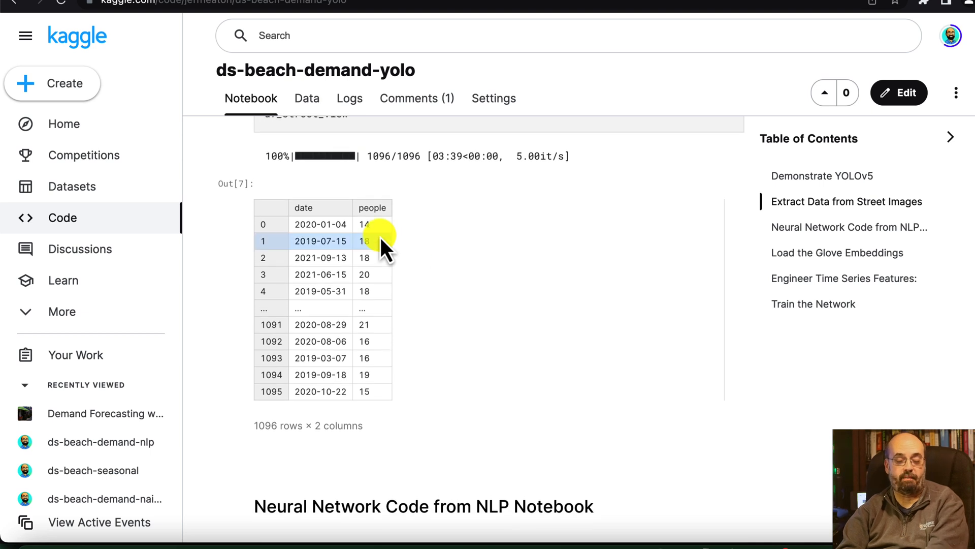
mouse_move(422, 222)
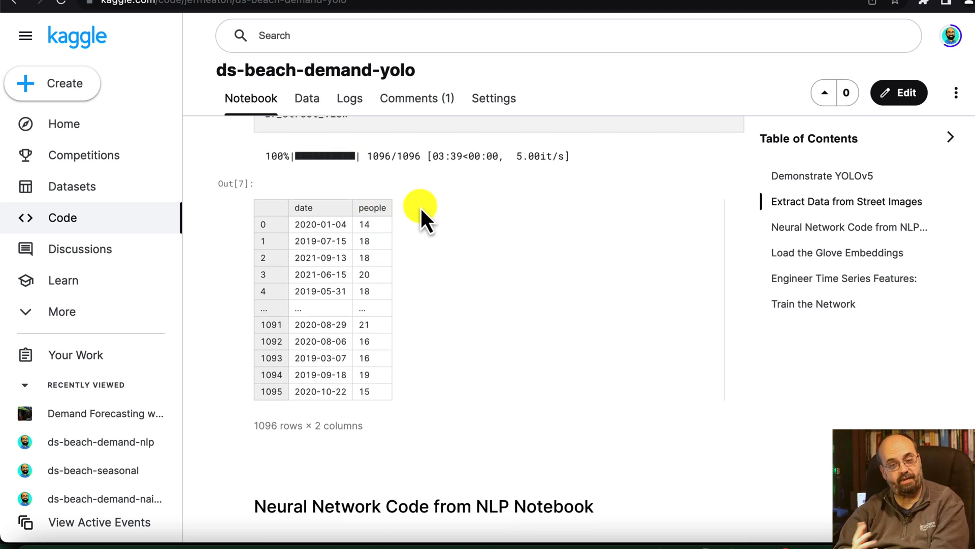
scroll("down", 3)
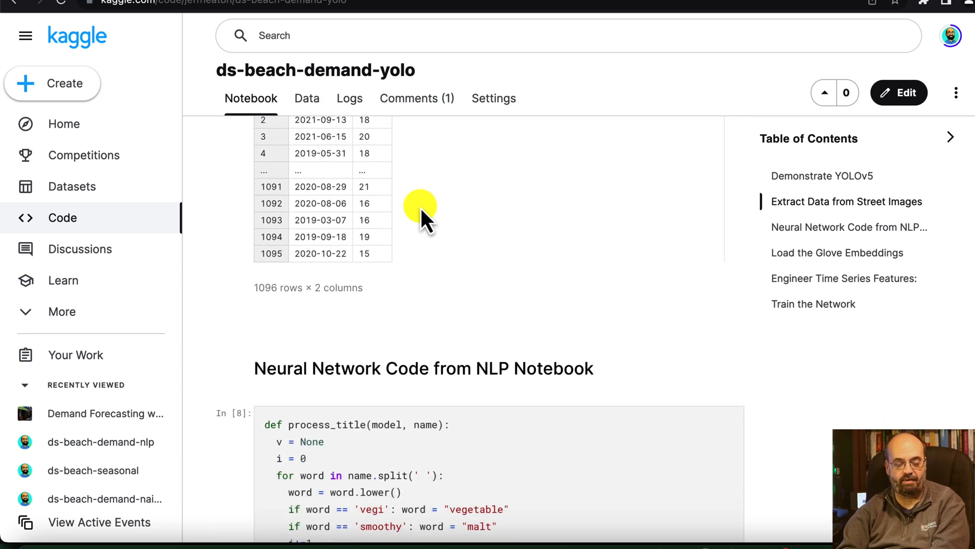
Scroll past the model definition and epoch log to the RMSE 8.35/8.77 output and training-curve cell
scroll("down", 3)
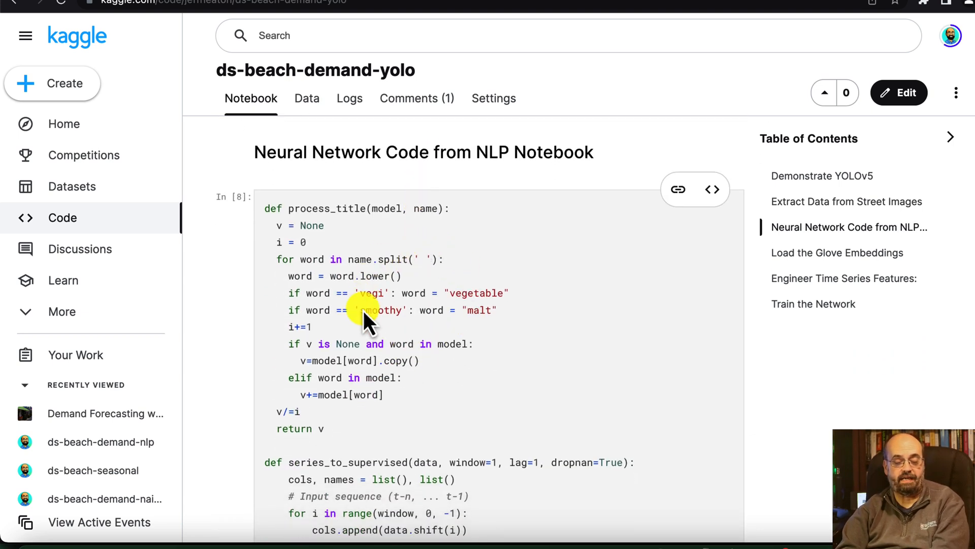
scroll("down", 3)
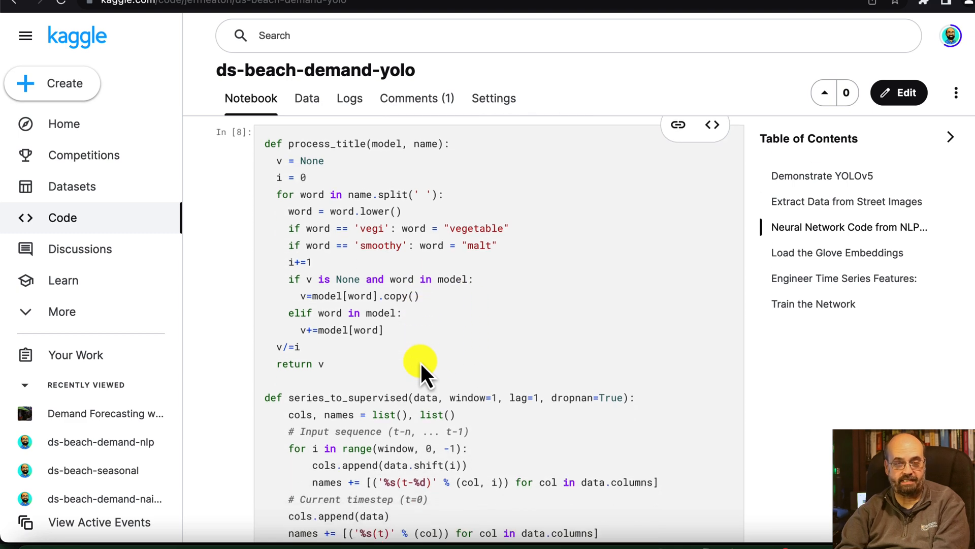
scroll("down", 3)
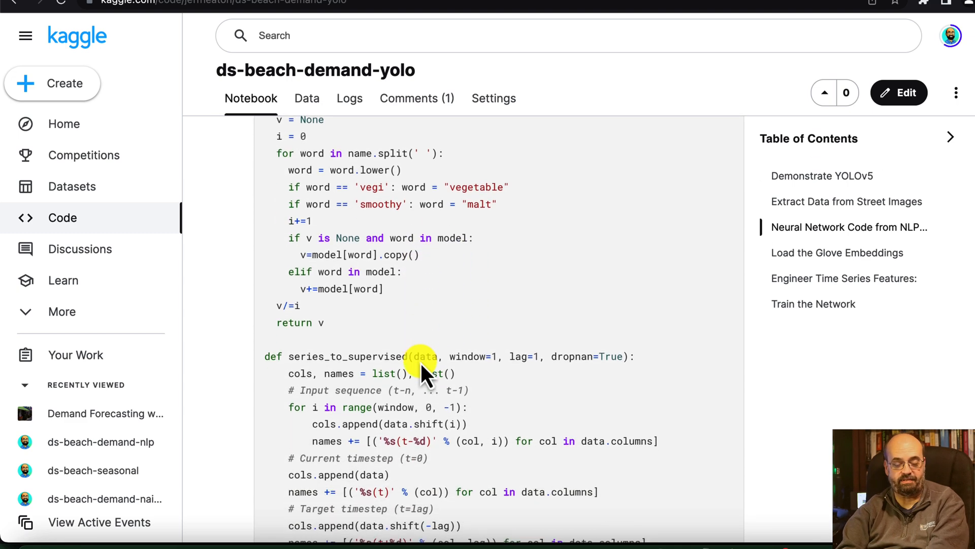
scroll("down", 3)
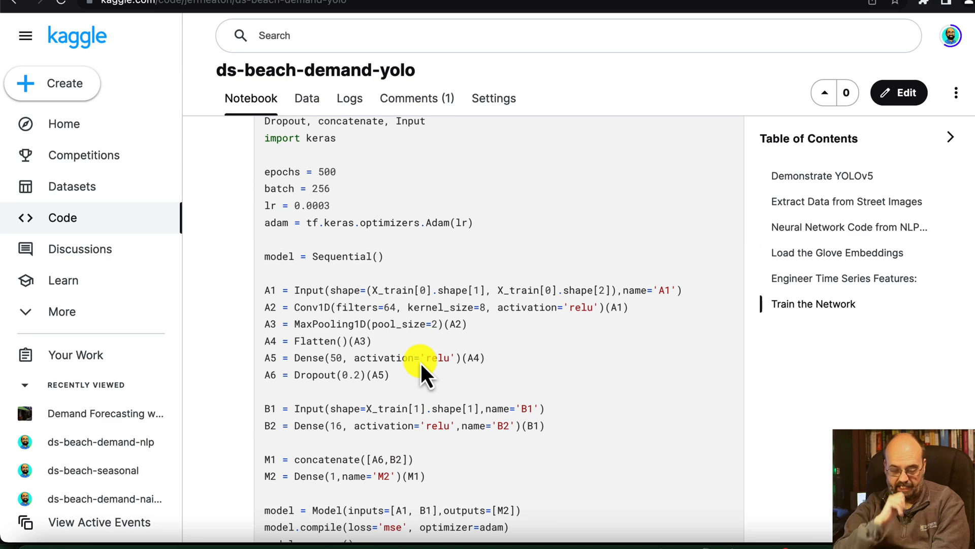
scroll("down", 3)
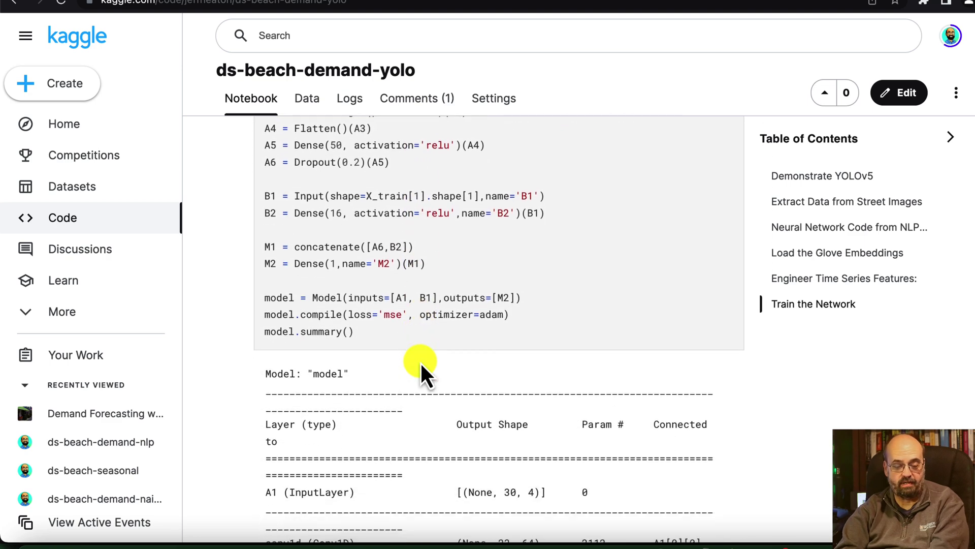
scroll("down", 3)
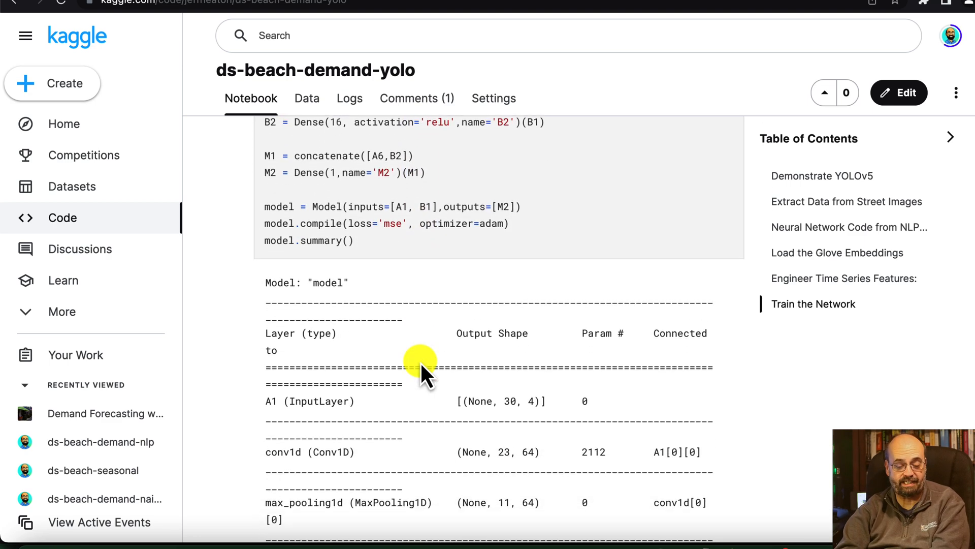
scroll("down", 3)
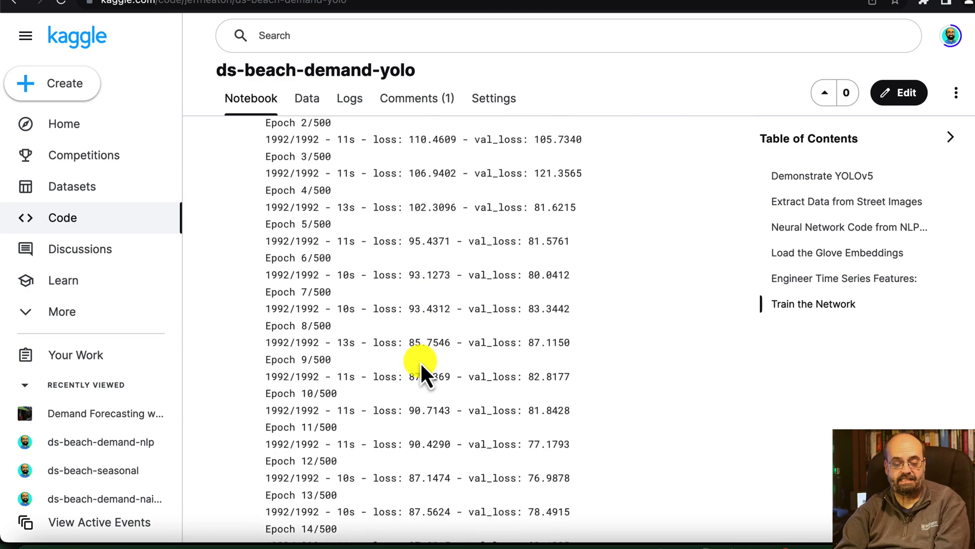
scroll("down", 3)
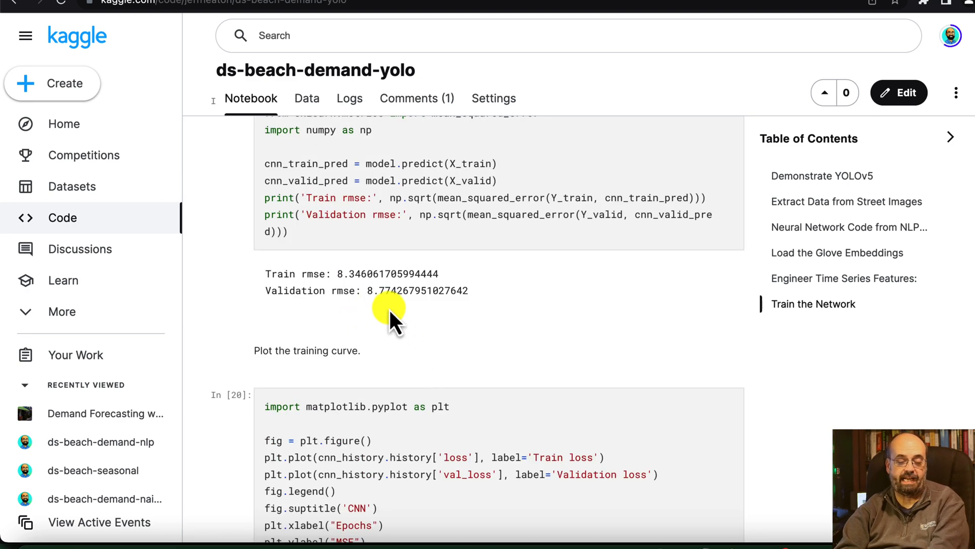
mouse_move(413, 349)
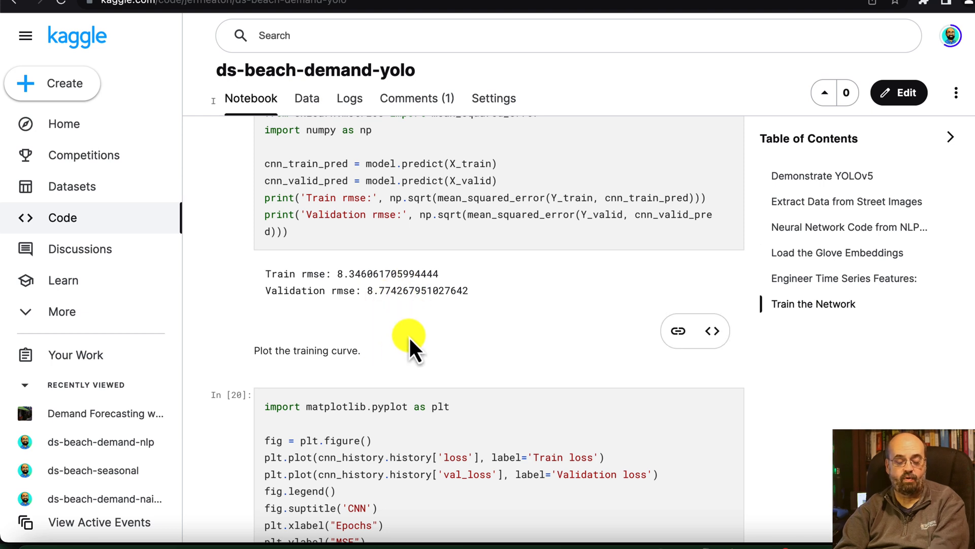
scroll("down", 3)
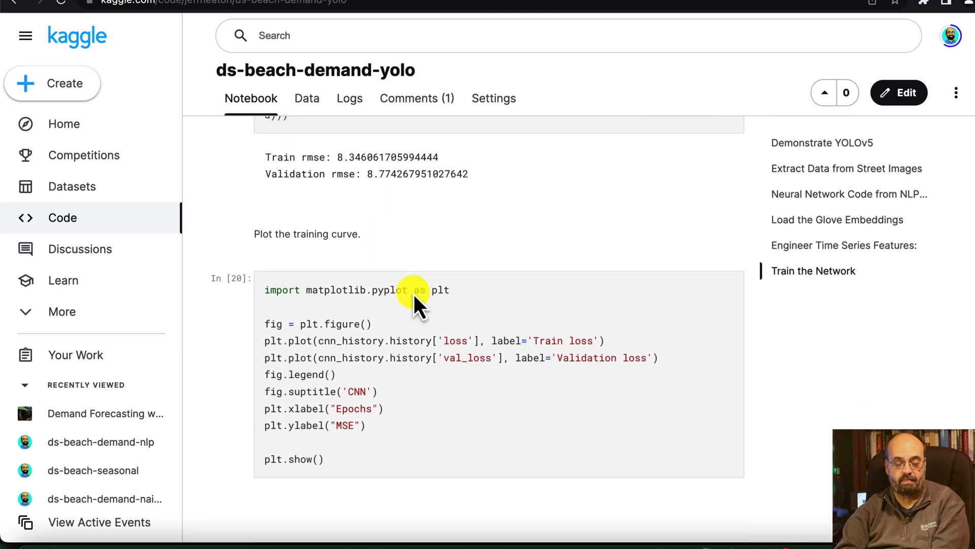